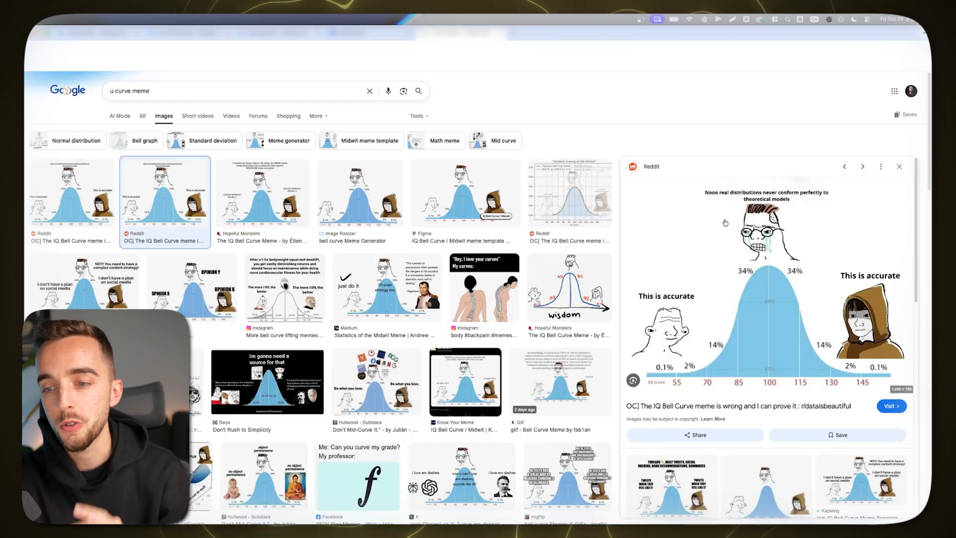
pyautogui.moveTo(593, 128)
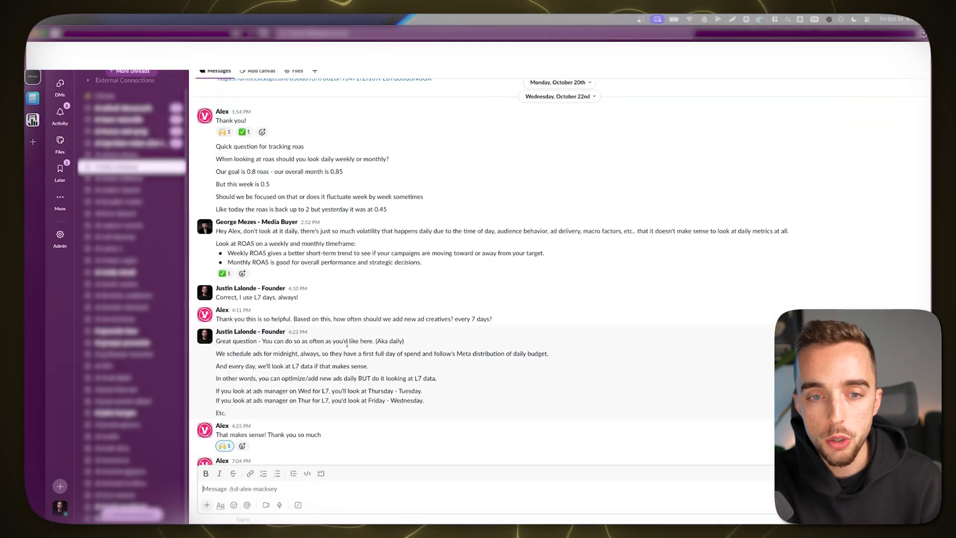
pyautogui.moveTo(363, 243)
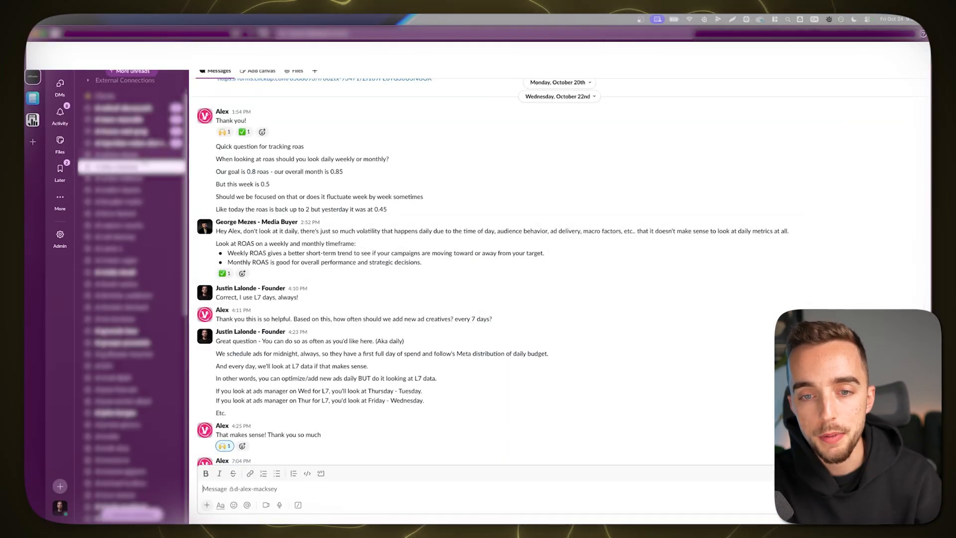
pyautogui.moveTo(312, 329)
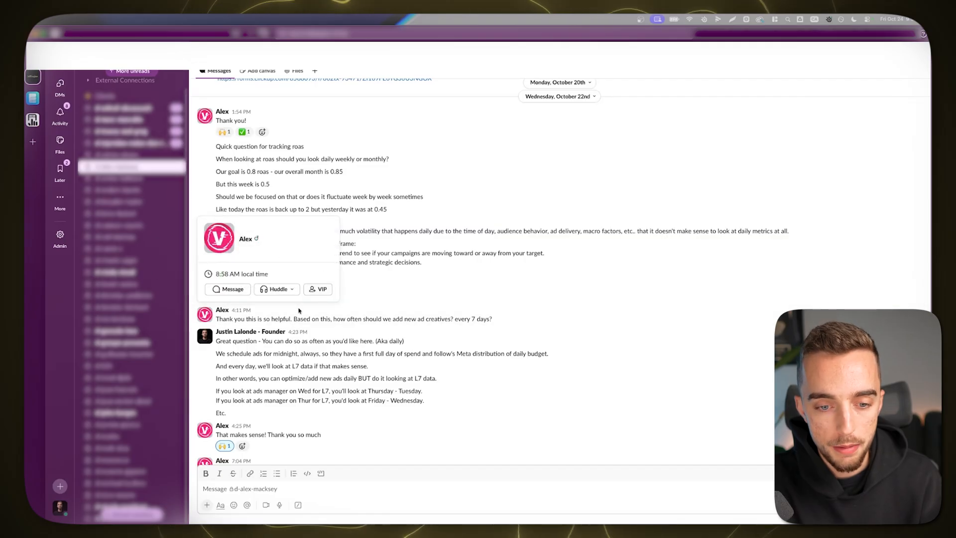
# - Switch to the client DM discussing L7/L14 kill rules for declining winners
pyautogui.click(129, 321)
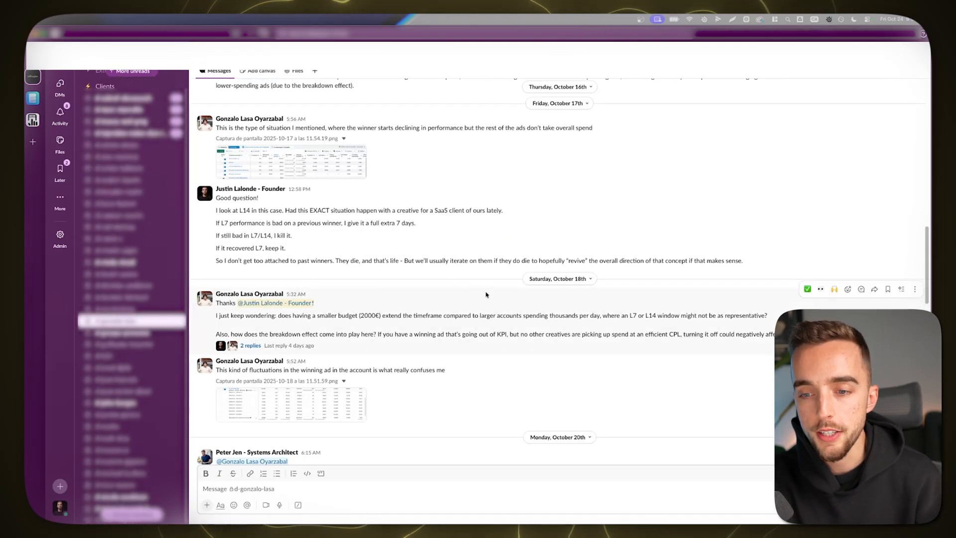
pyautogui.moveTo(483, 304)
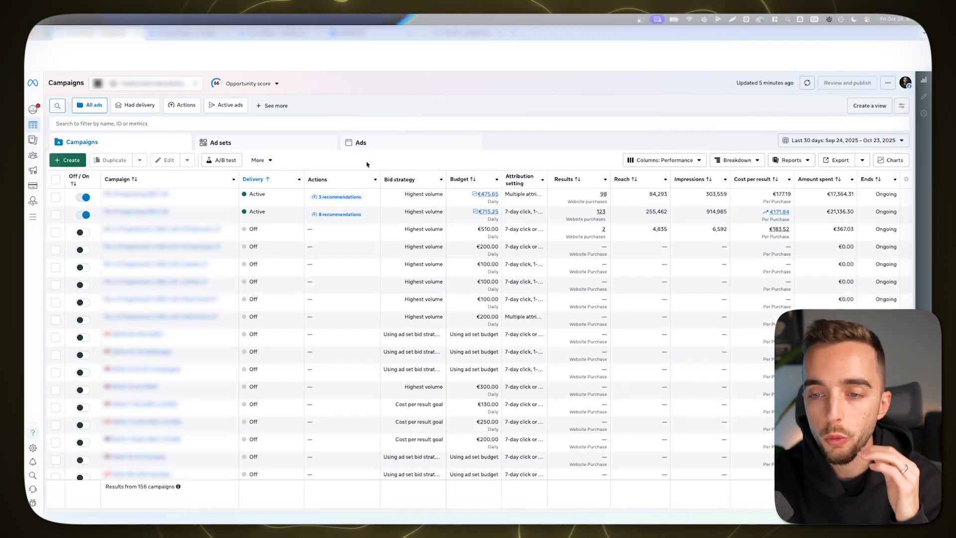
pyautogui.moveTo(509, 93)
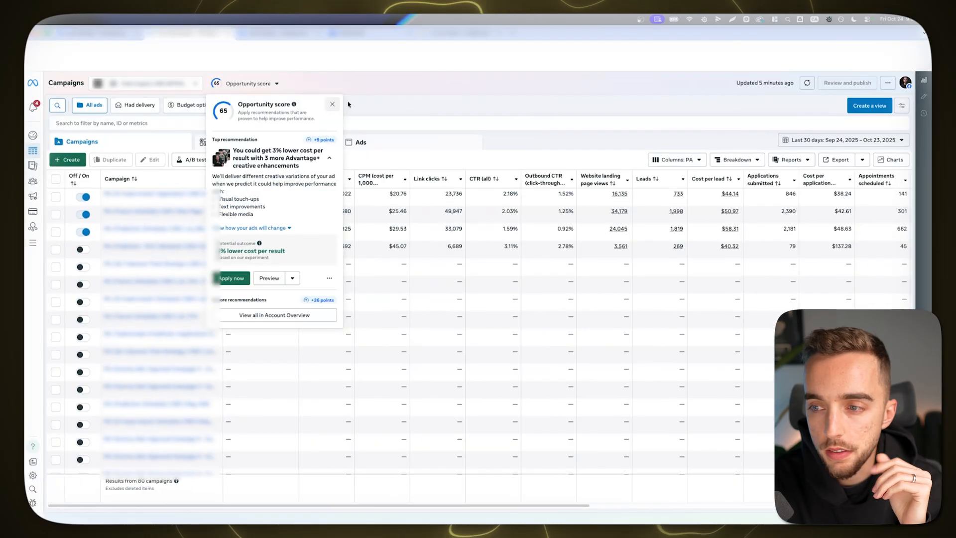
pyautogui.click(332, 104)
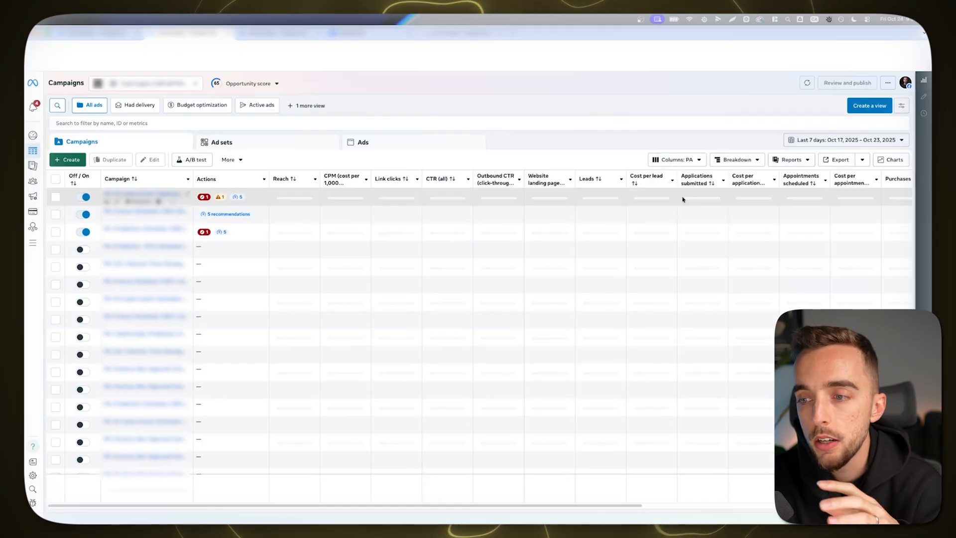
pyautogui.click(806, 83)
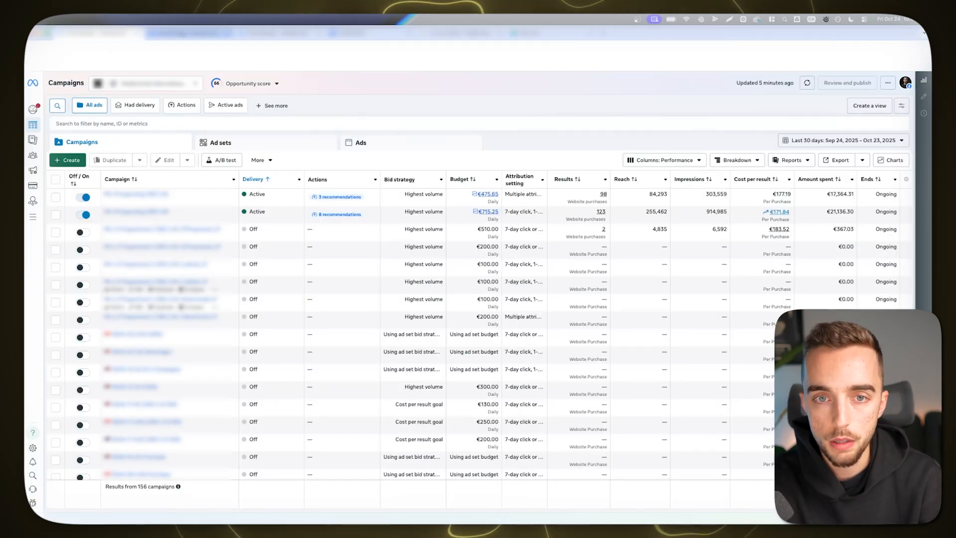
# - Dismiss the Opportunity score popup, select the 15-purchase campaign and view its ad sets
pyautogui.click(248, 84)
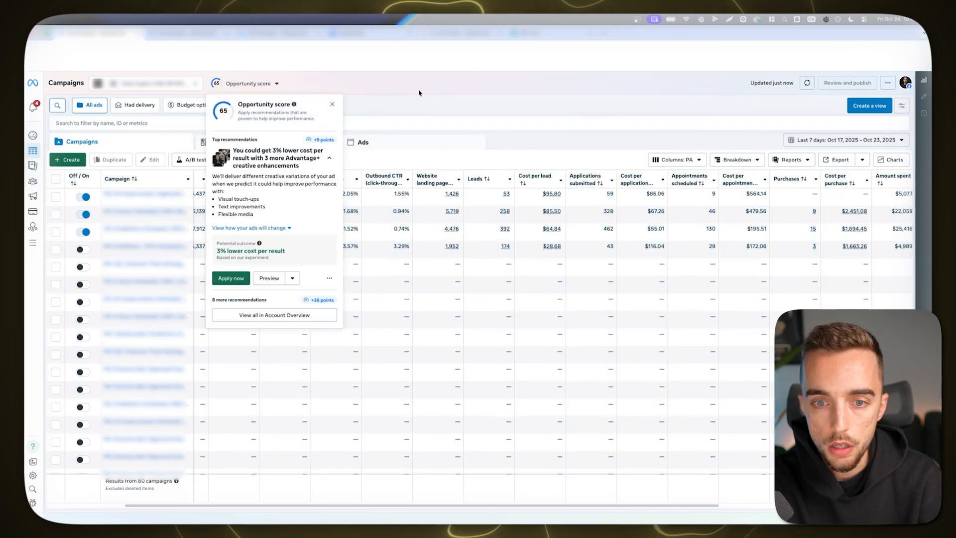
pyautogui.click(333, 104)
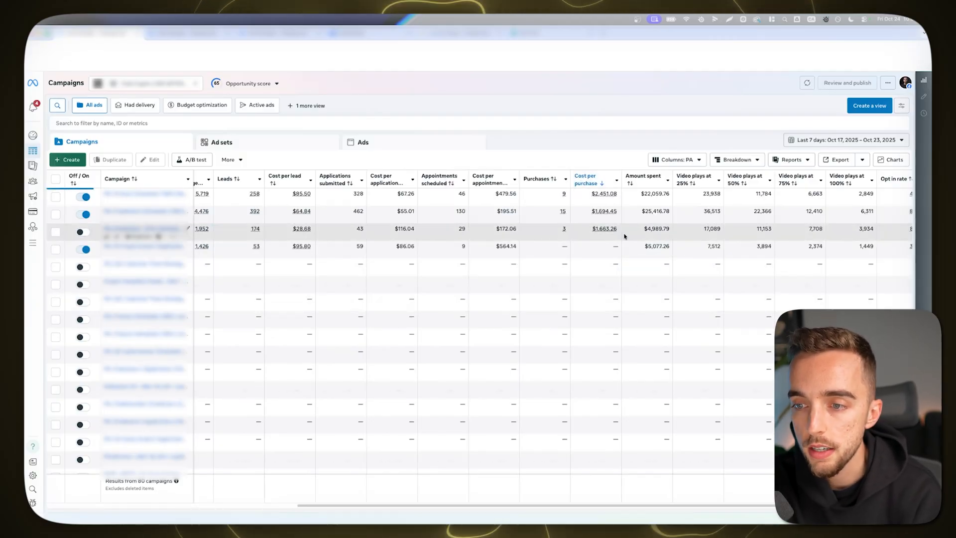
pyautogui.moveTo(587, 183)
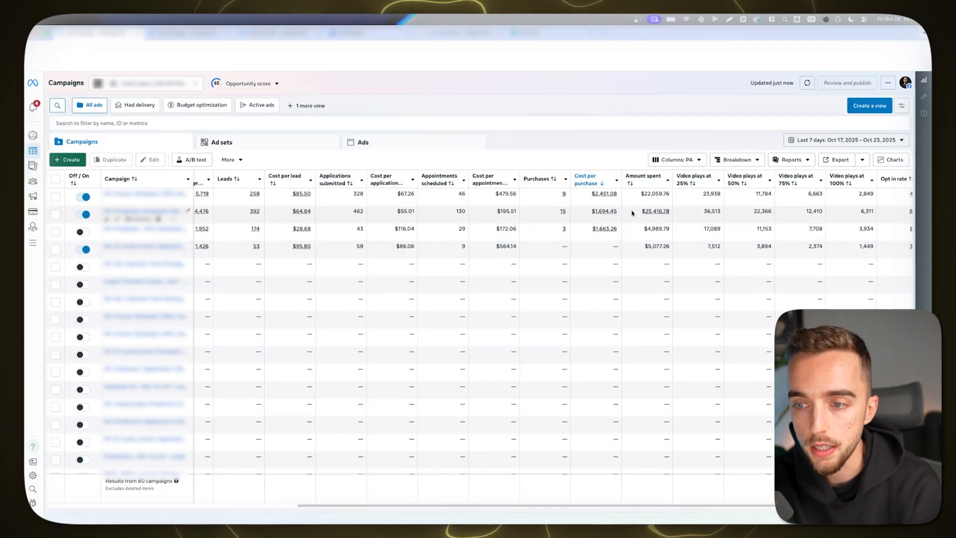
pyautogui.click(54, 214)
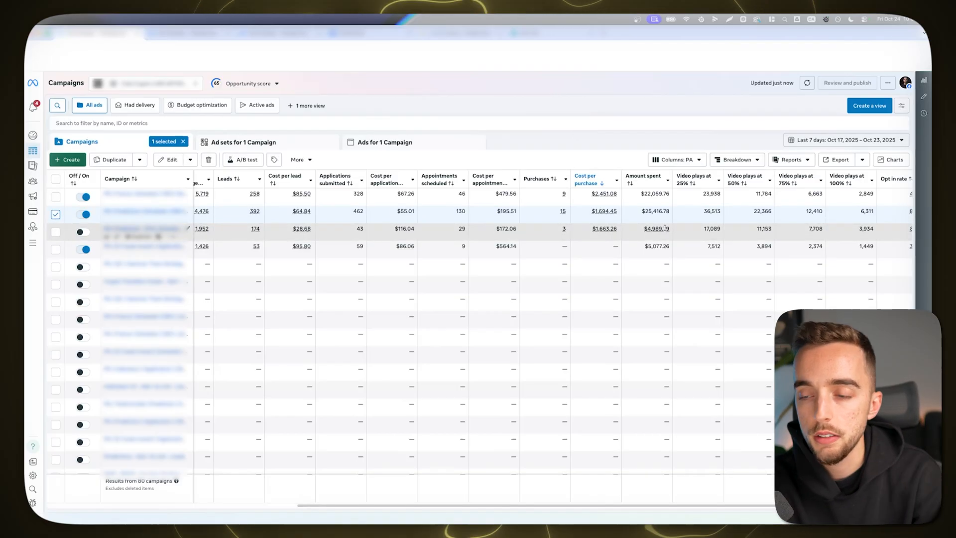
pyautogui.moveTo(676, 241)
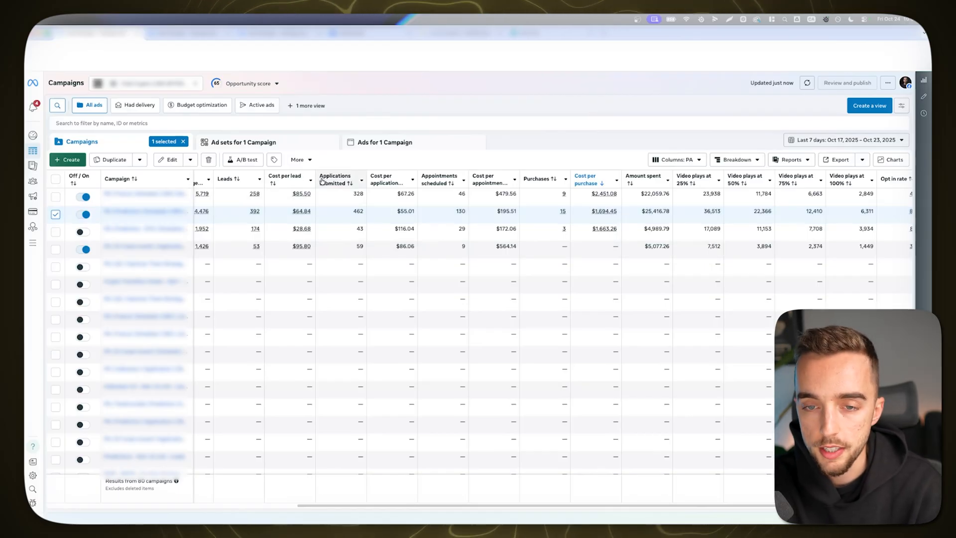
pyautogui.click(243, 143)
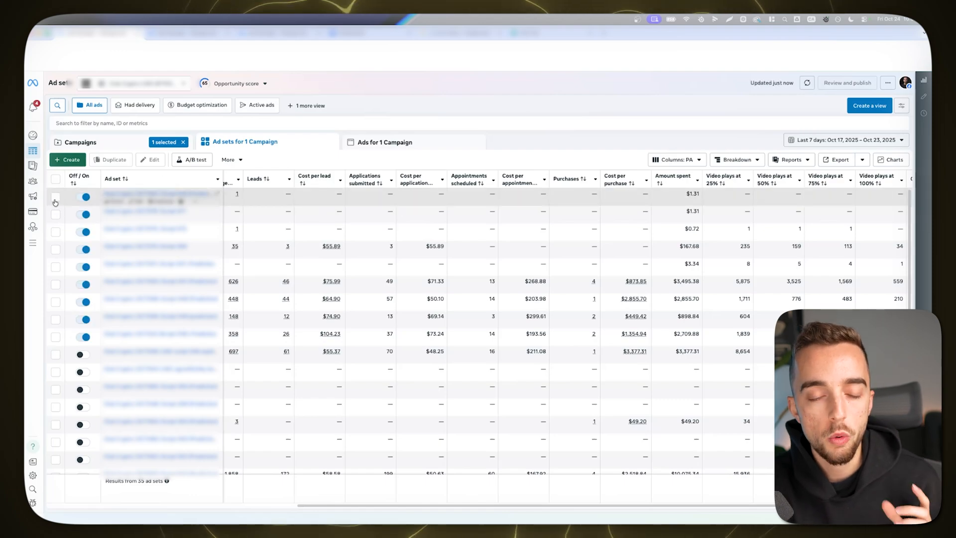
# - View the three ads of the first low-spend ad set, then return to the campaign's ad sets
pyautogui.click(55, 197)
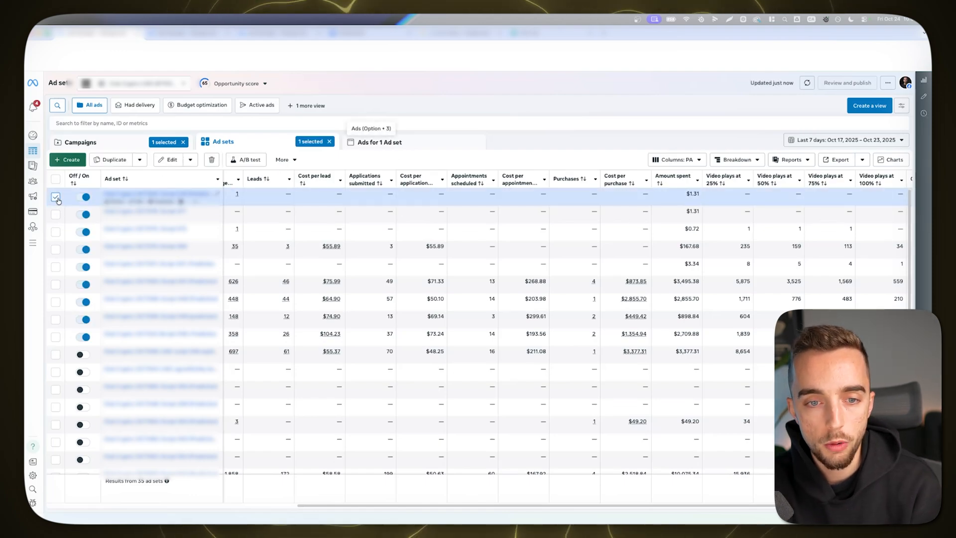
pyautogui.click(380, 141)
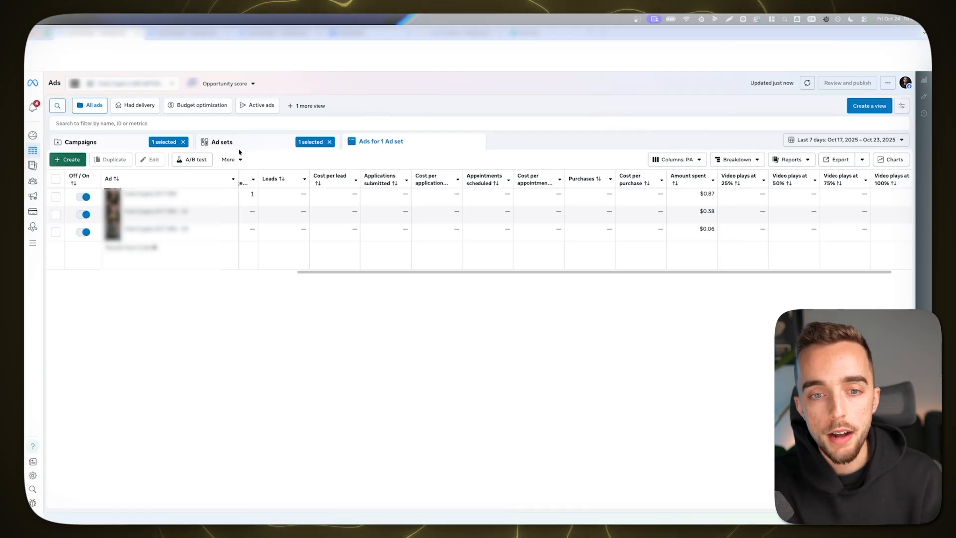
pyautogui.click(221, 141)
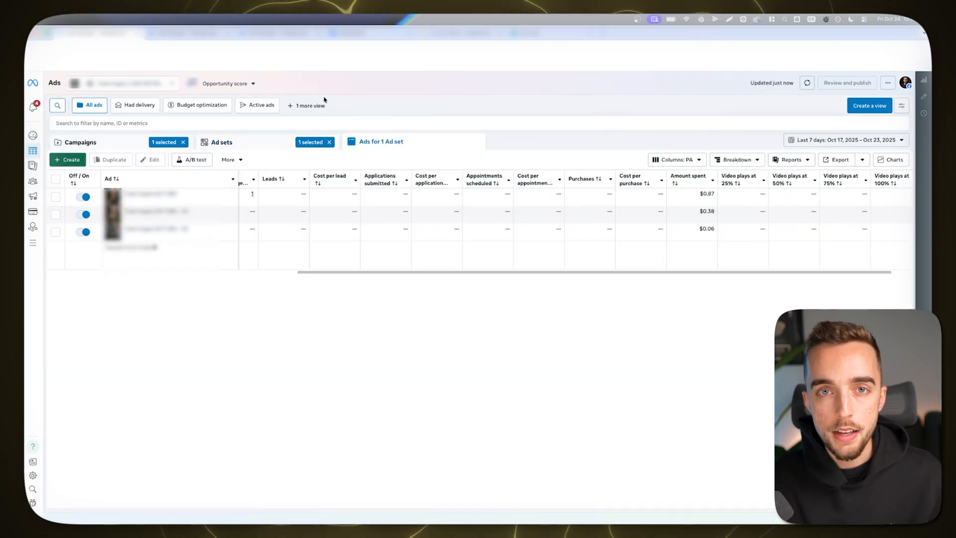
pyautogui.click(222, 142)
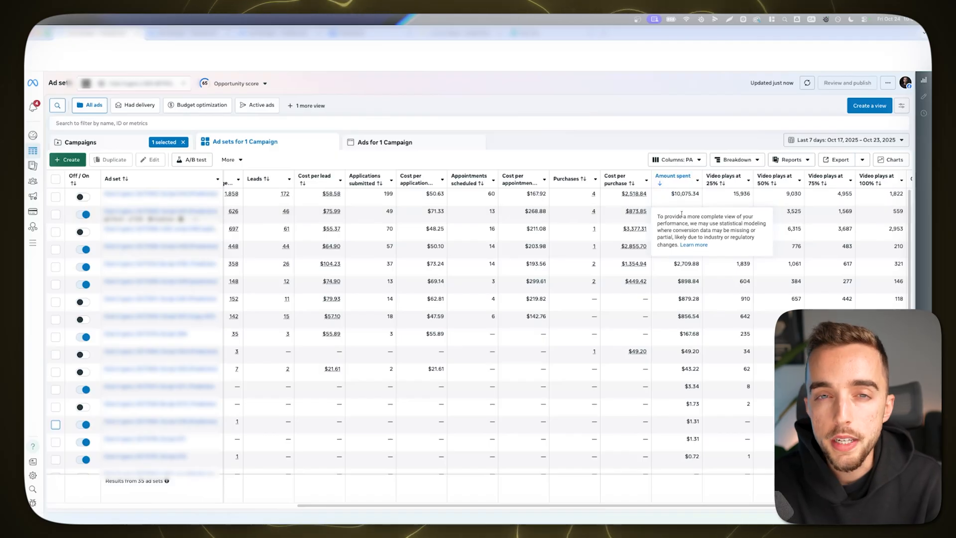
pyautogui.moveTo(630, 106)
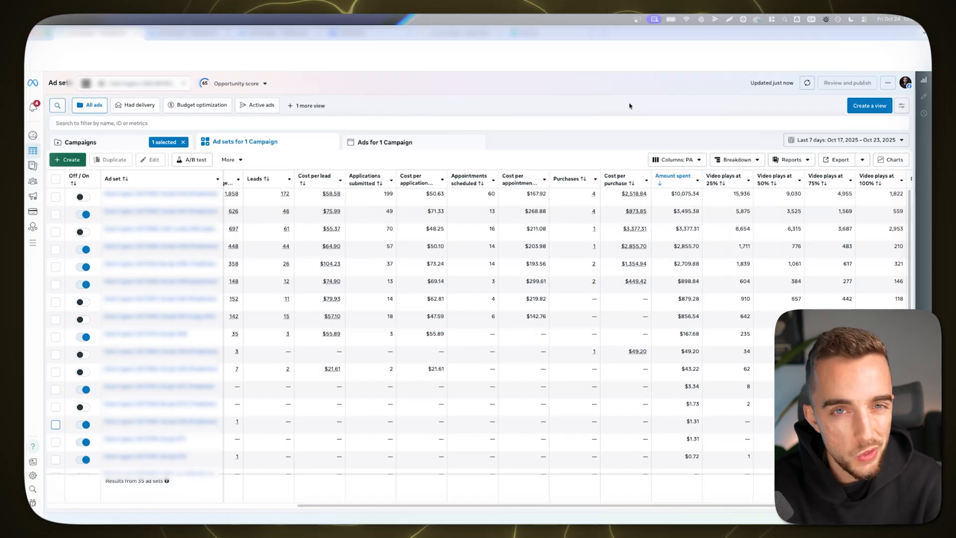
pyautogui.moveTo(637, 117)
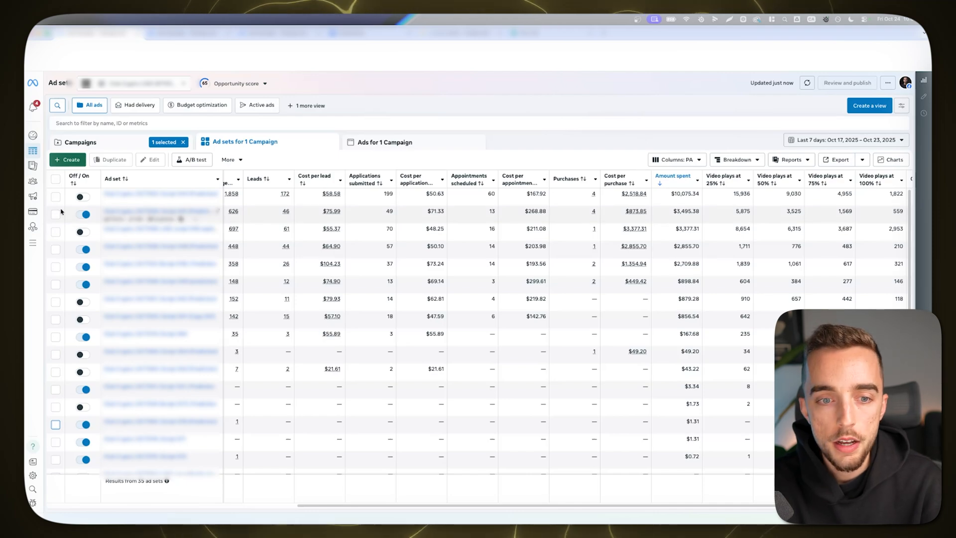
# - Select the ad set with $873.85 cost per purchase in the spend-ranked list
pyautogui.click(55, 215)
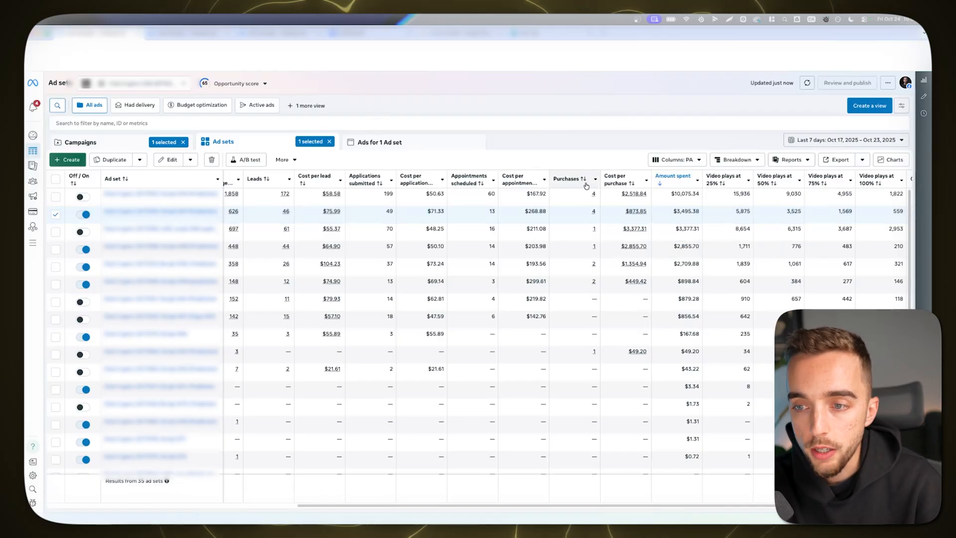
pyautogui.moveTo(596, 197)
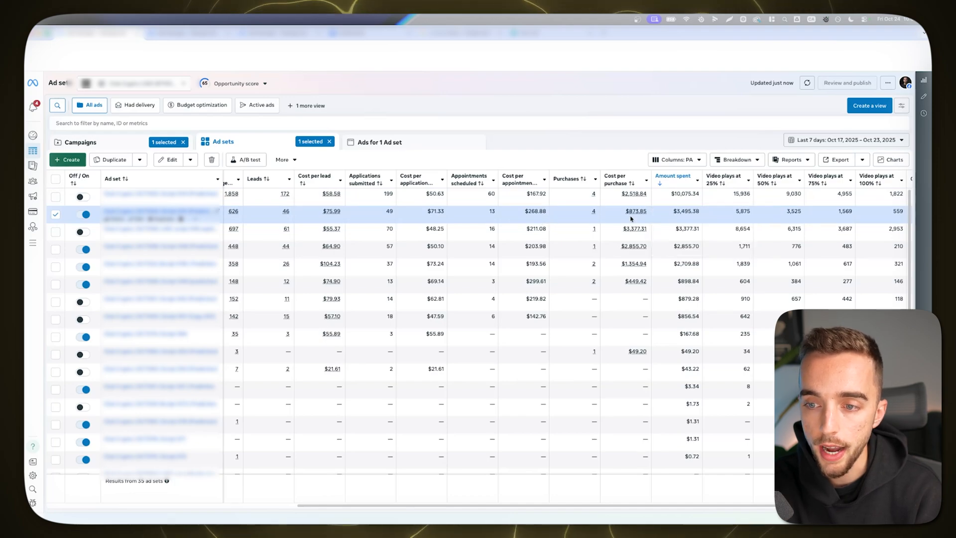
pyautogui.moveTo(636, 211)
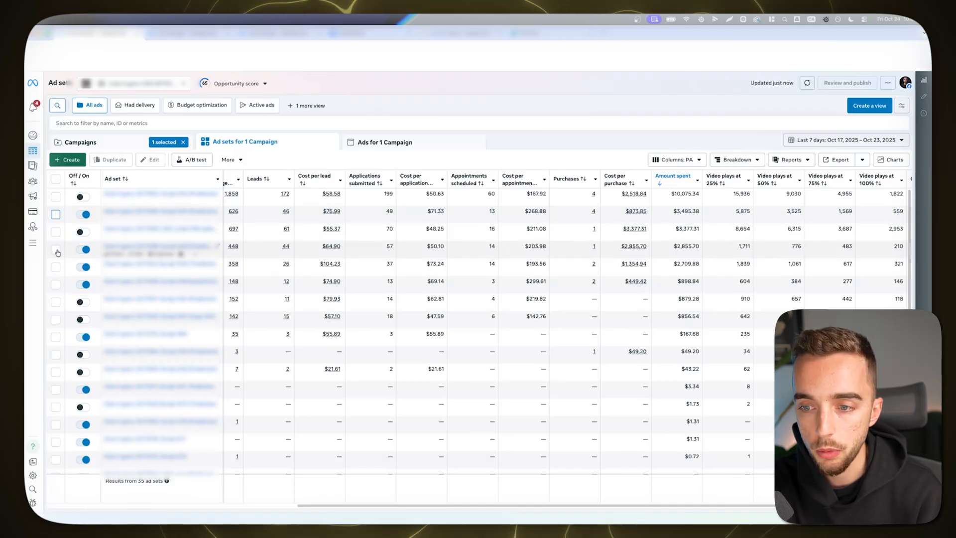
pyautogui.click(55, 249)
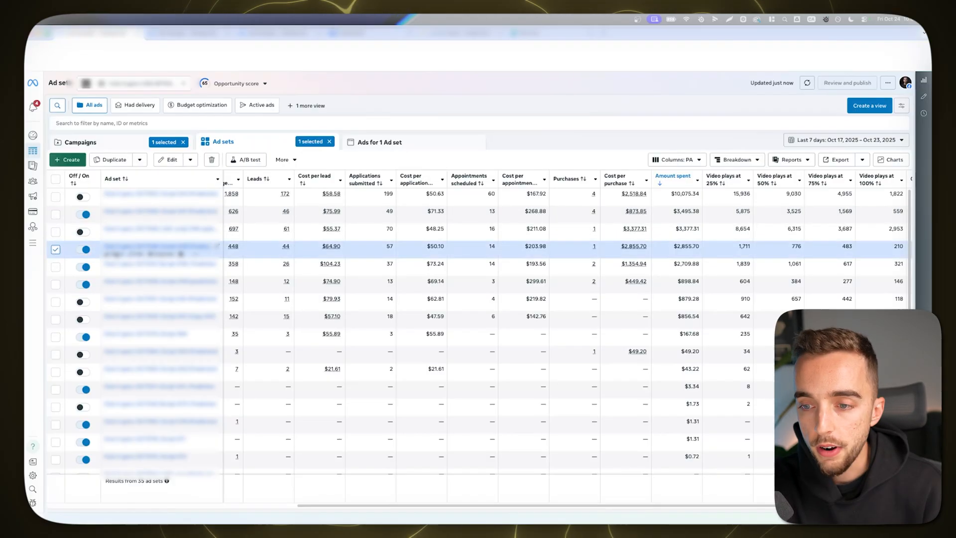
pyautogui.moveTo(761, 240)
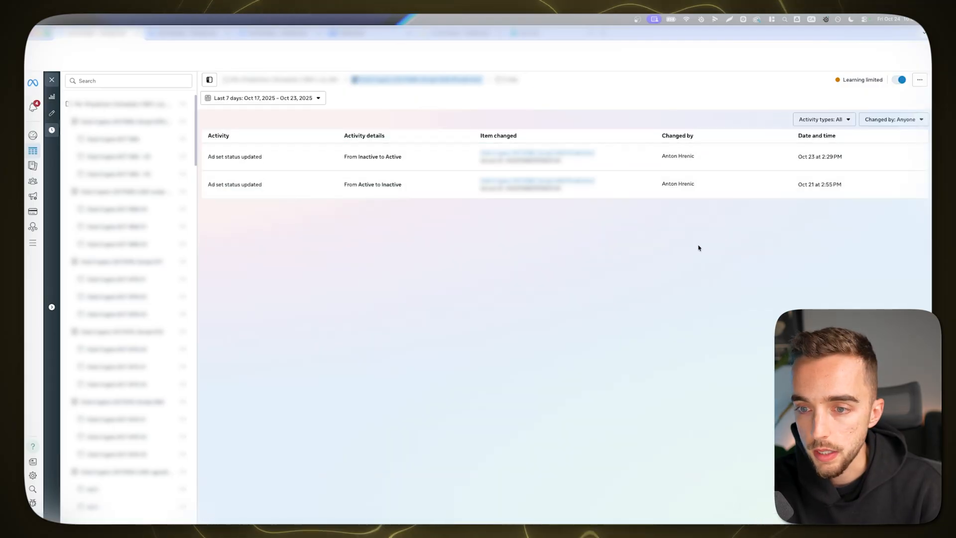
pyautogui.moveTo(478, 240)
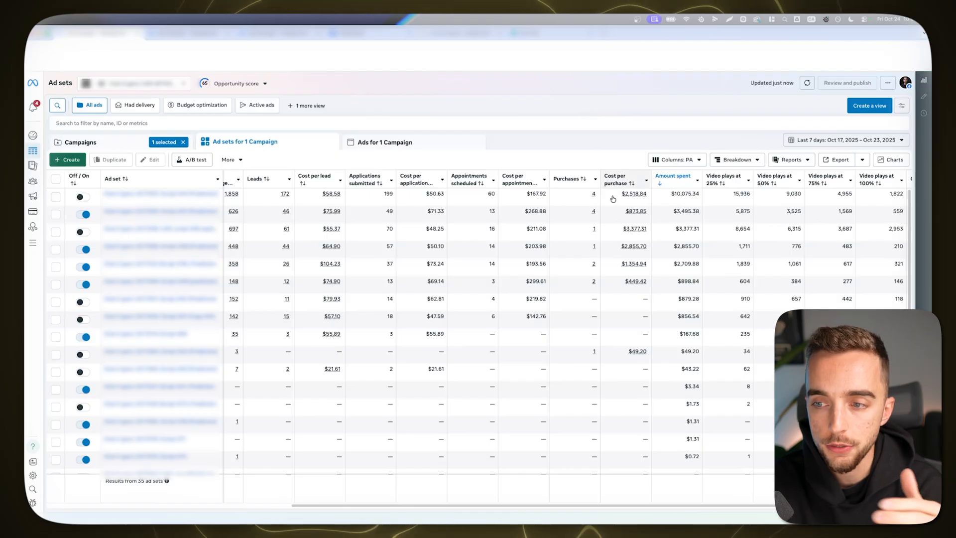
pyautogui.moveTo(618, 178)
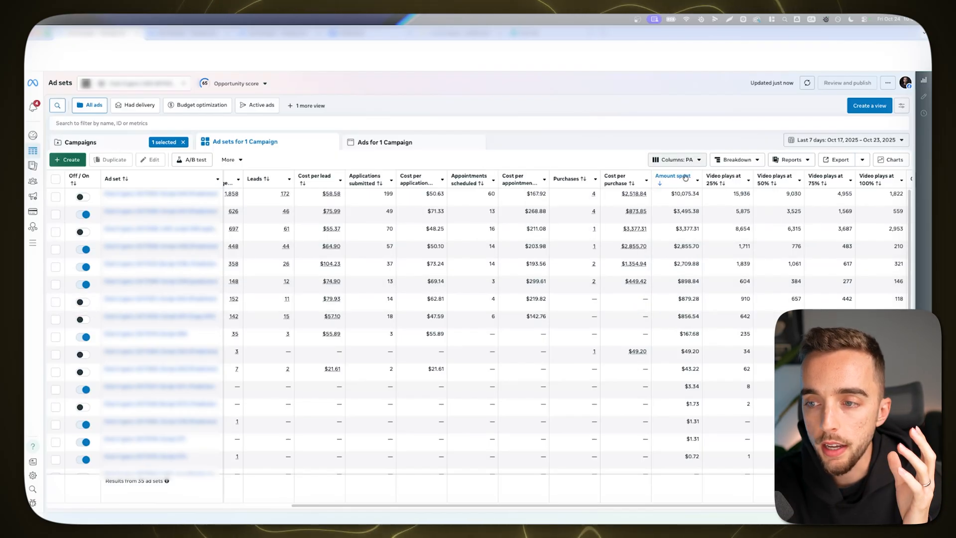
pyautogui.moveTo(633, 211)
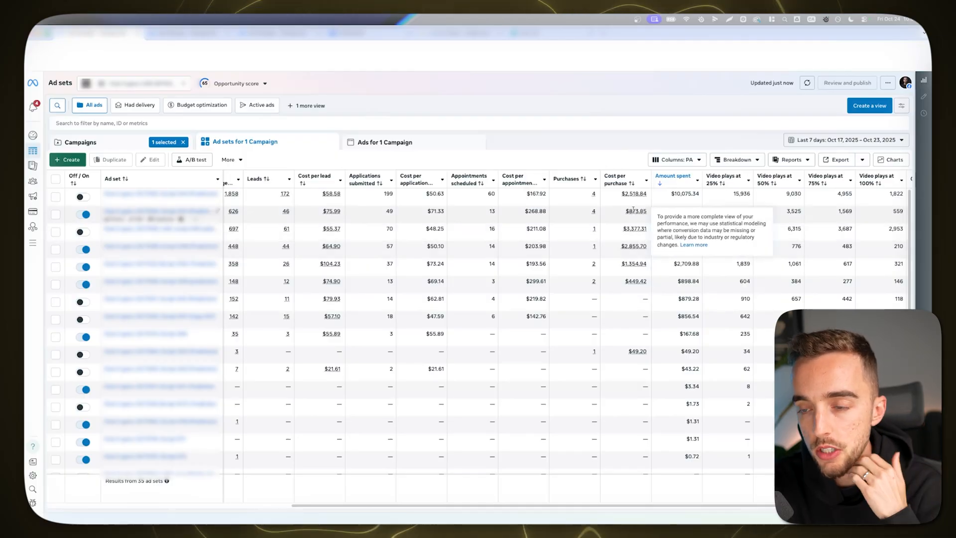
pyautogui.moveTo(639, 217)
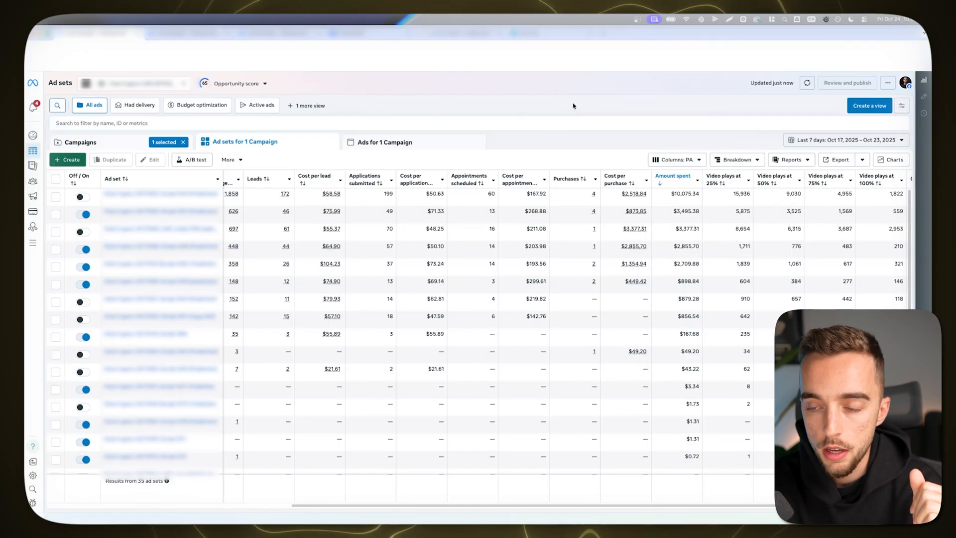
pyautogui.moveTo(556, 149)
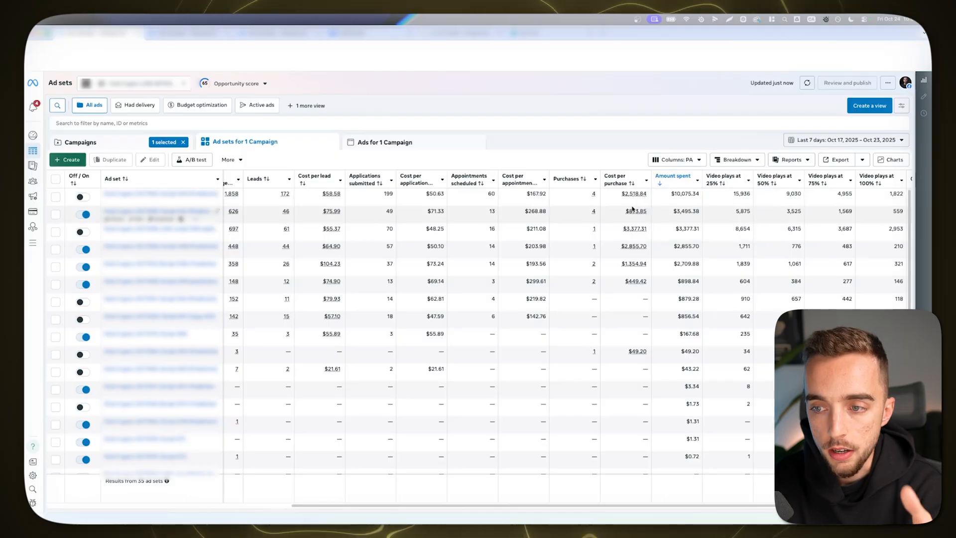
pyautogui.moveTo(589, 222)
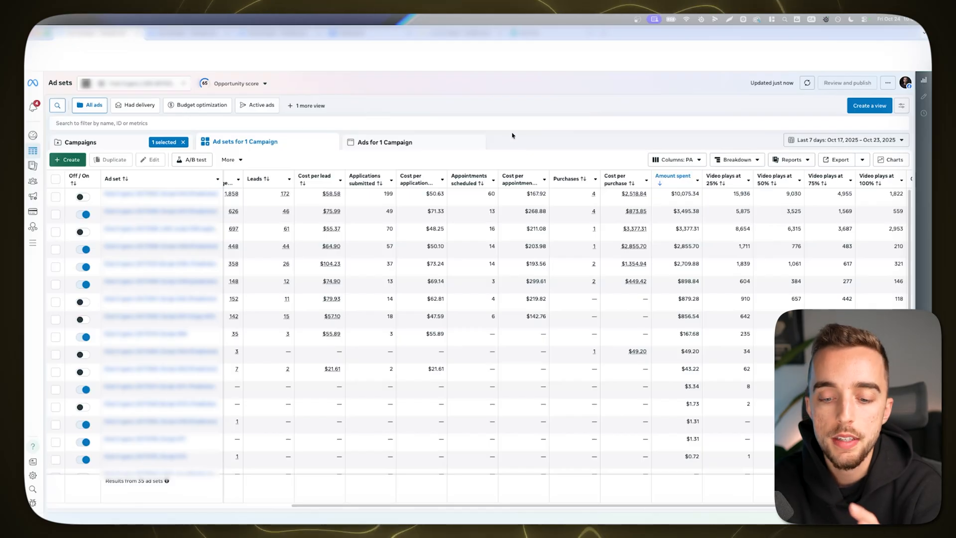
pyautogui.moveTo(559, 143)
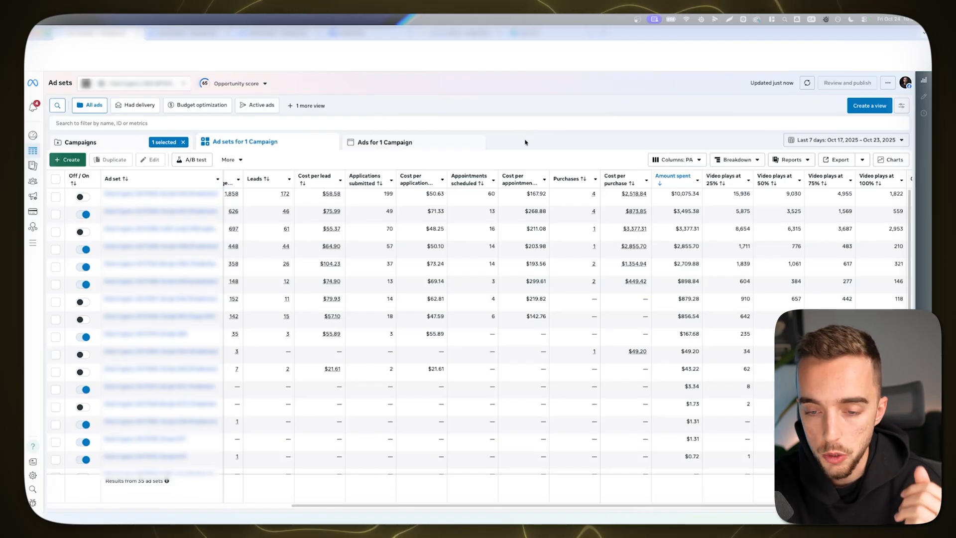
pyautogui.moveTo(537, 180)
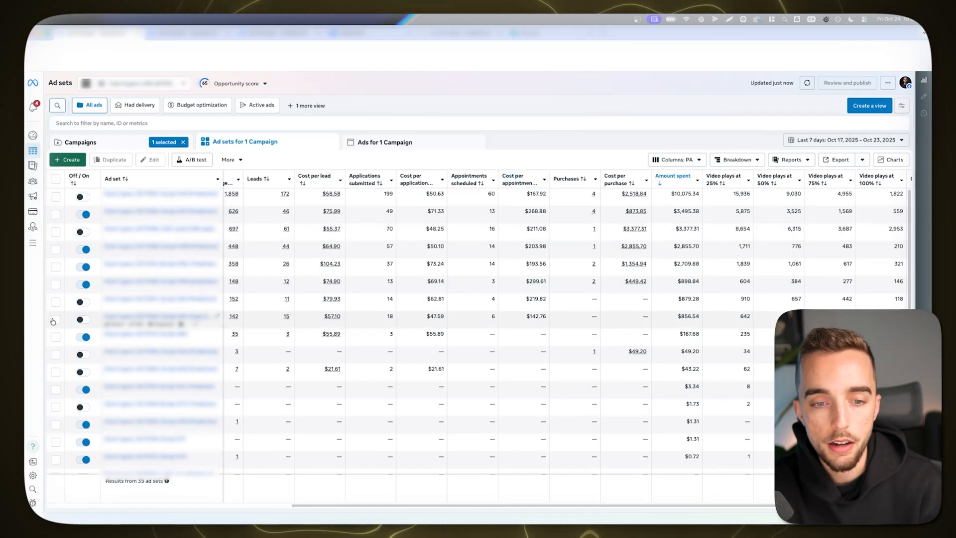
# - Mark the 11- and 15-lead ad sets and check their results over the last 30 days
pyautogui.click(55, 320)
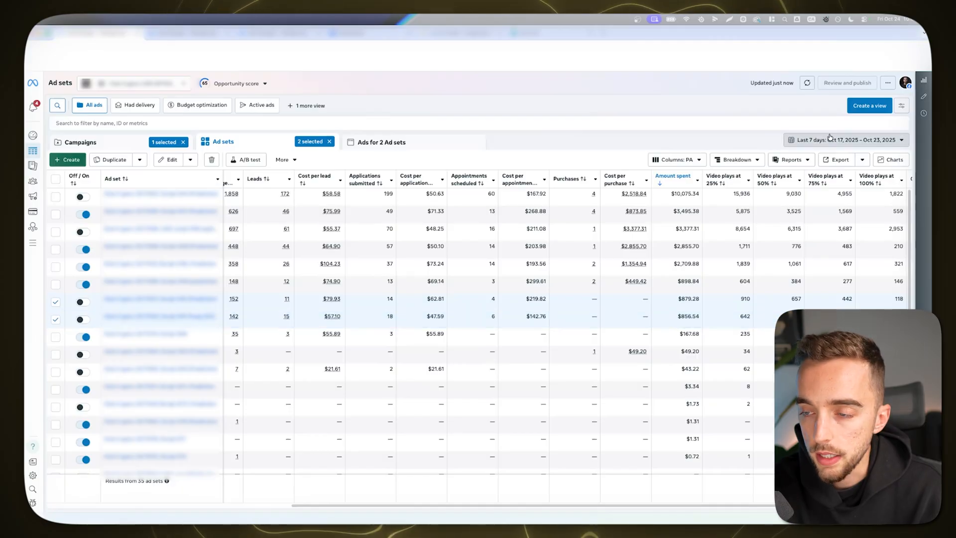
pyautogui.click(845, 140)
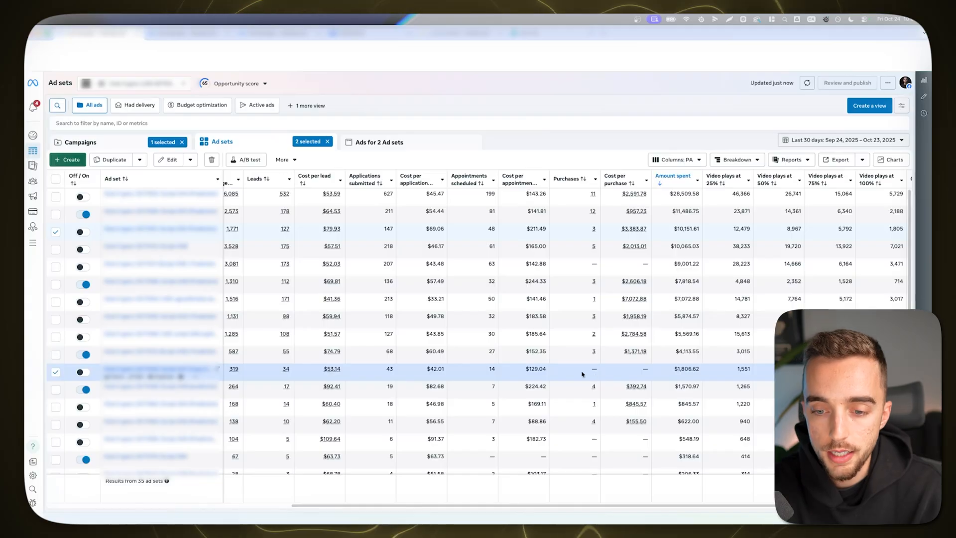
pyautogui.moveTo(511, 379)
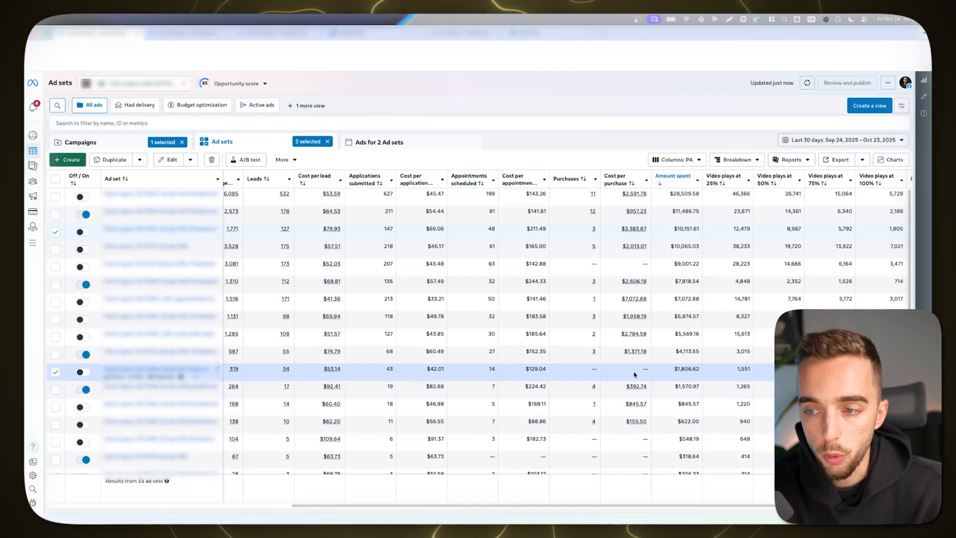
pyautogui.moveTo(623, 378)
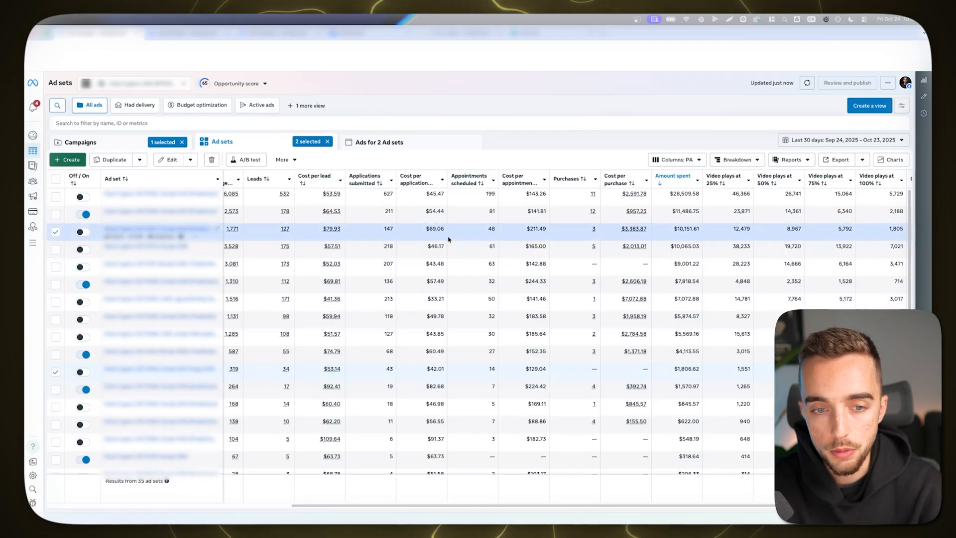
pyautogui.click(846, 139)
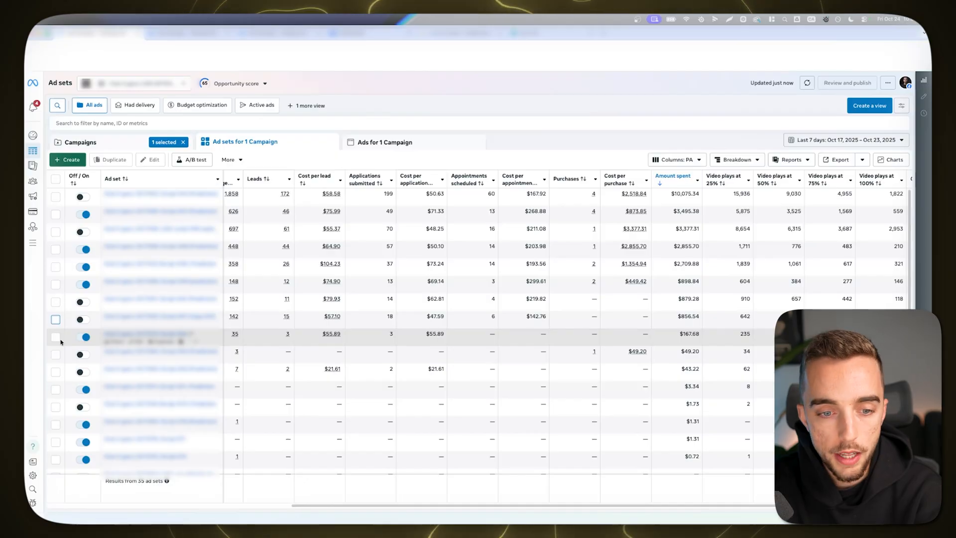
# - Mark the ad set with 35 leads in the last-7-day list
pyautogui.click(55, 336)
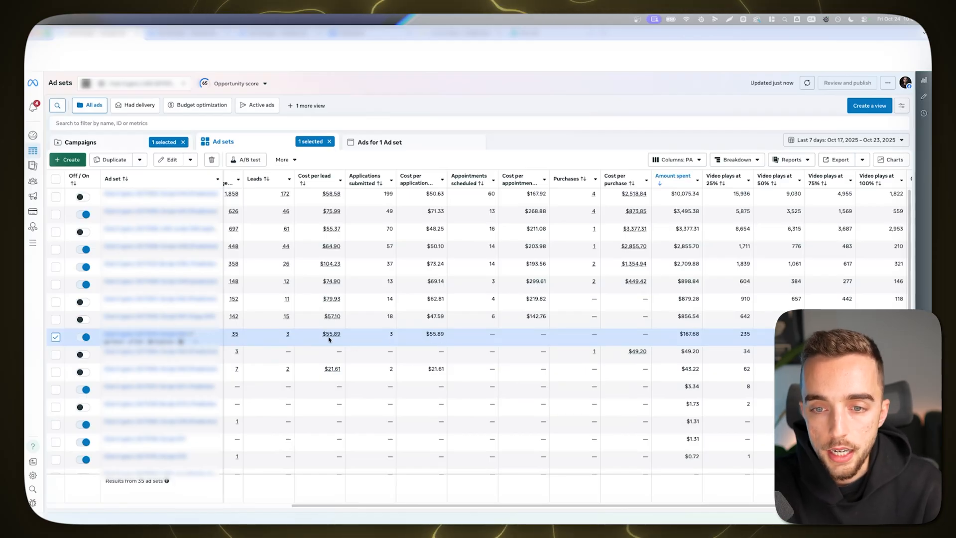
pyautogui.moveTo(341, 229)
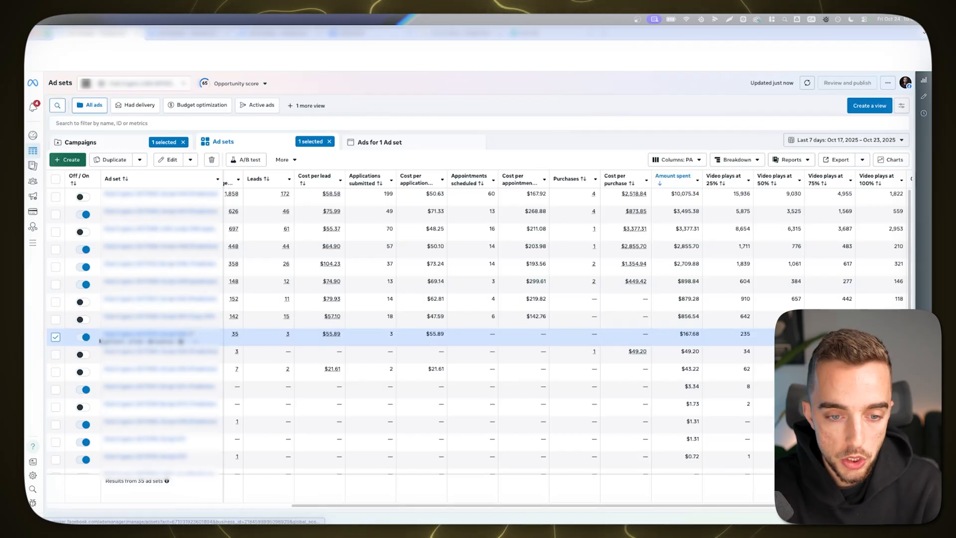
pyautogui.moveTo(92, 339)
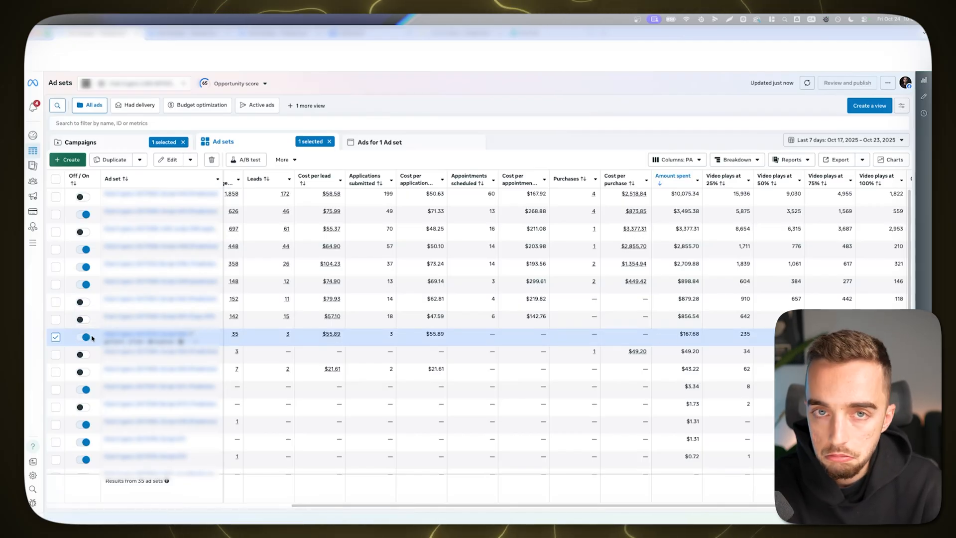
# - Toggle the status switch area of the 35-lead ad set row for review
pyautogui.click(84, 337)
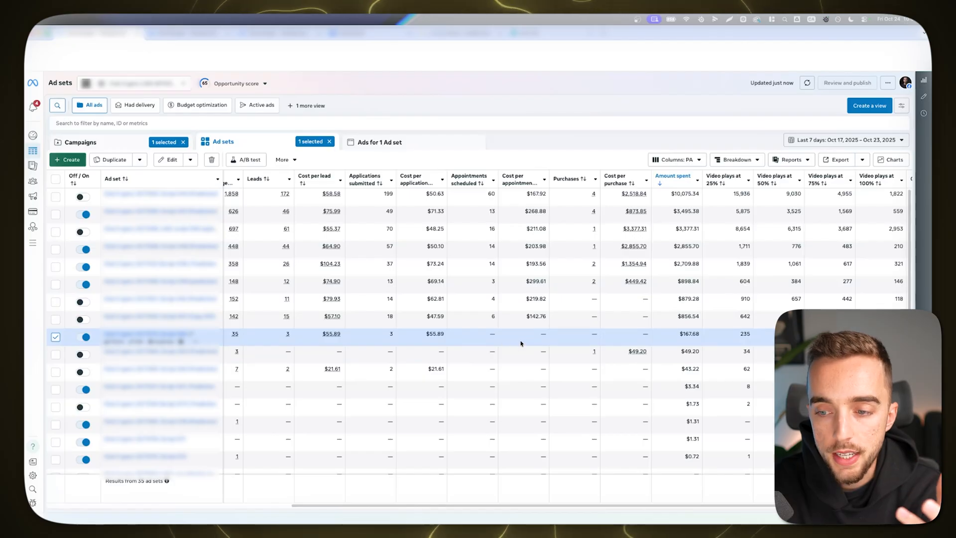
pyautogui.moveTo(515, 337)
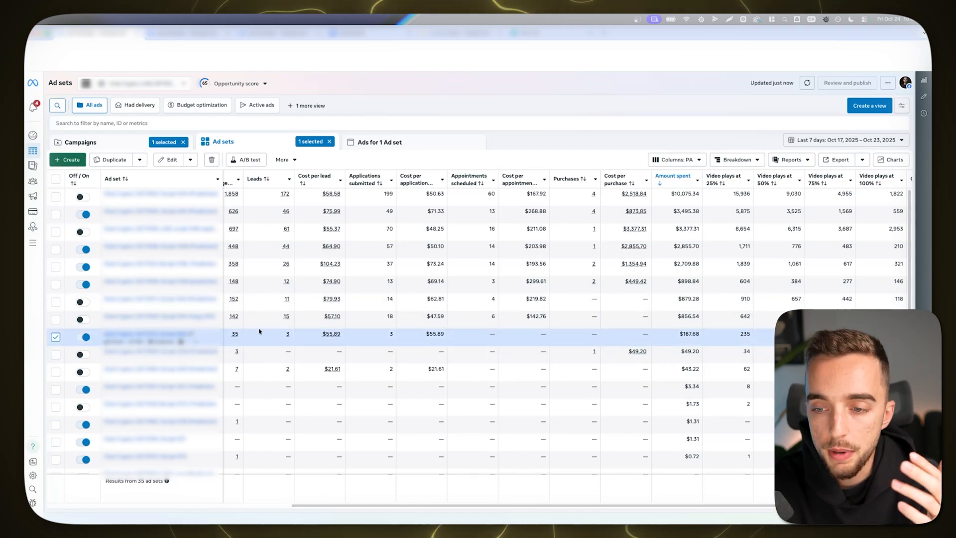
pyautogui.moveTo(650, 341)
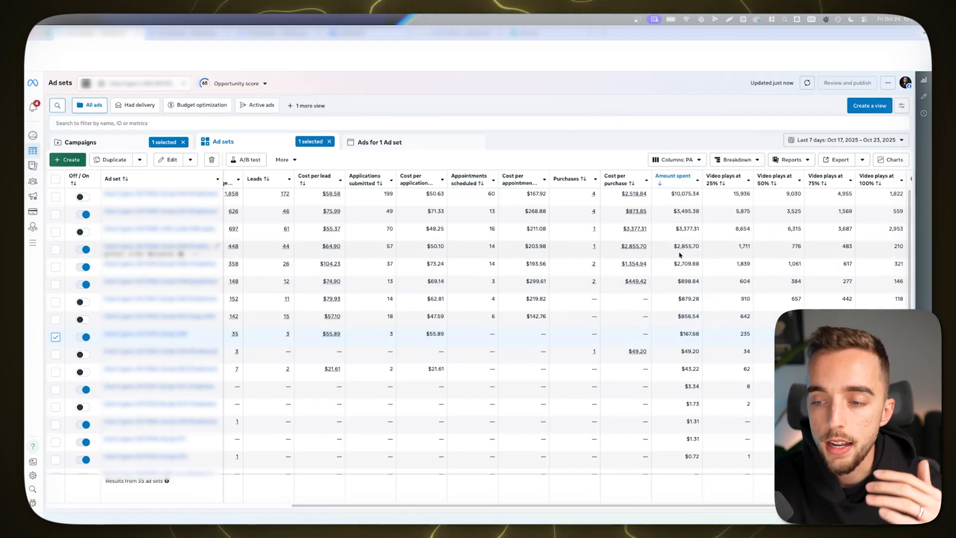
pyautogui.moveTo(616, 329)
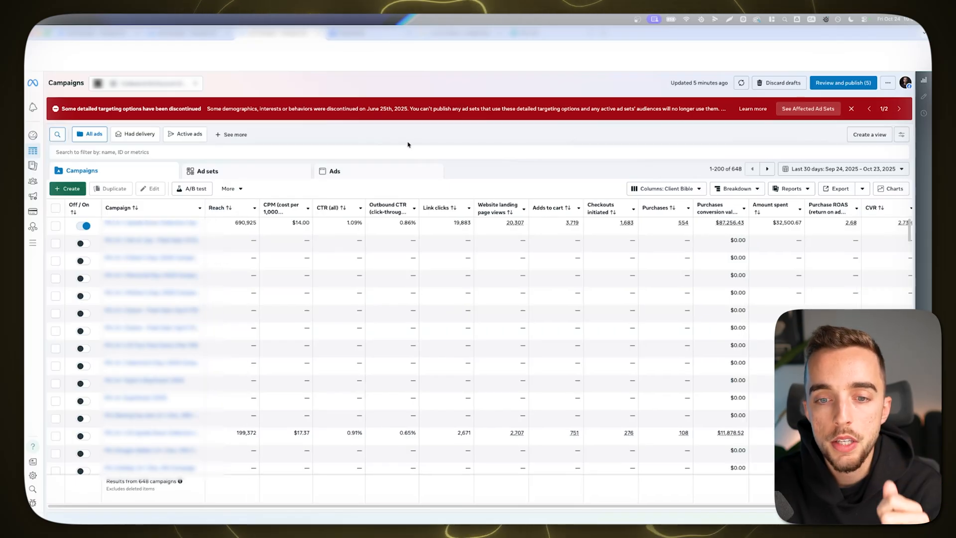
pyautogui.moveTo(367, 154)
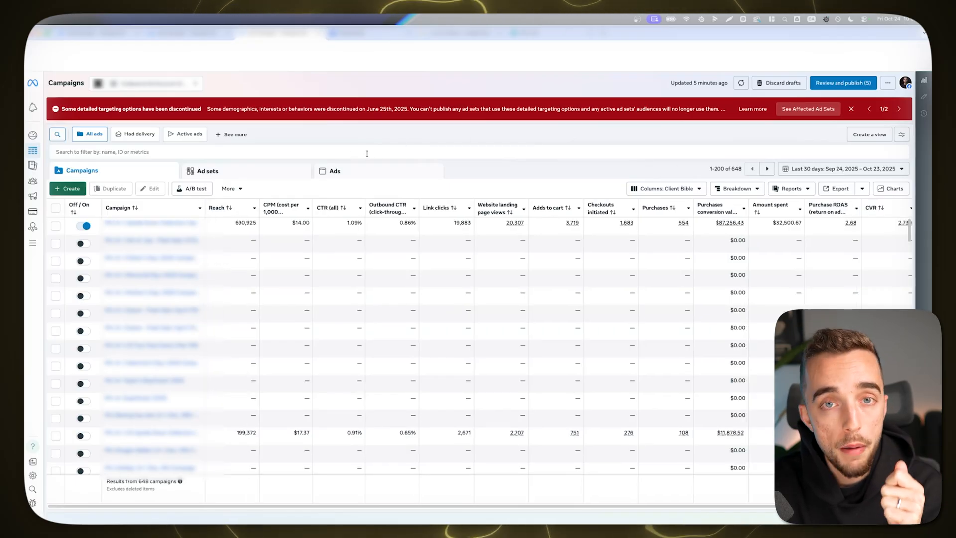
pyautogui.moveTo(376, 165)
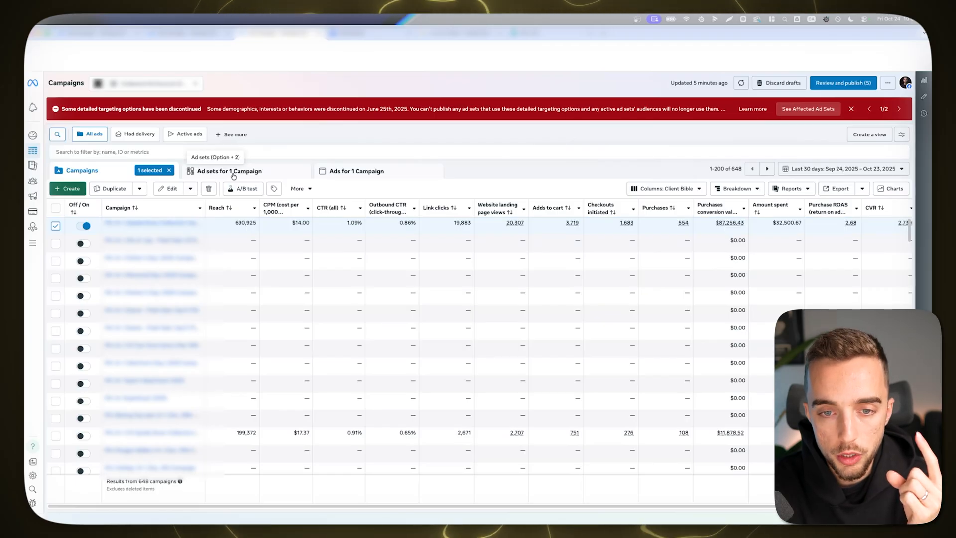
# - List the selected campaign's ads over the last 7 days, ranked by amount spent
pyautogui.click(229, 171)
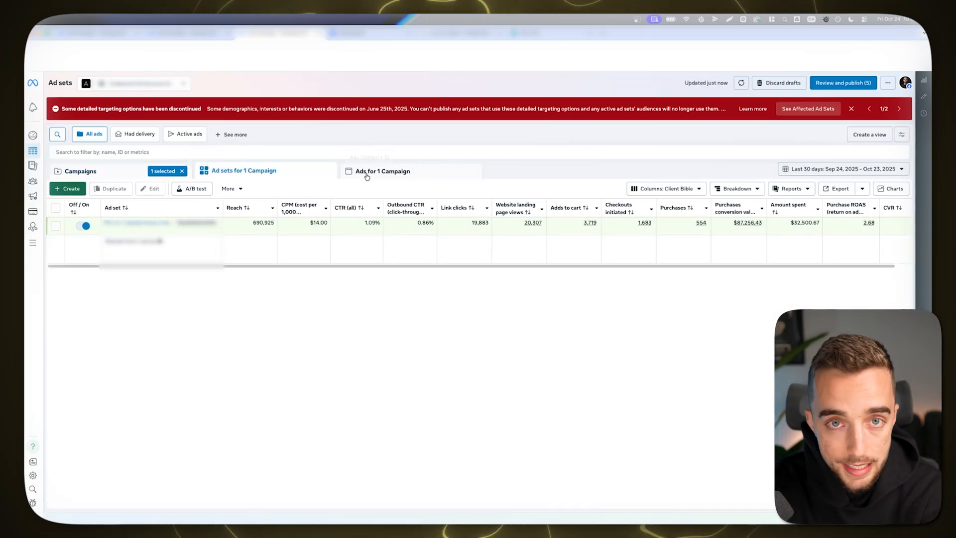
pyautogui.click(383, 171)
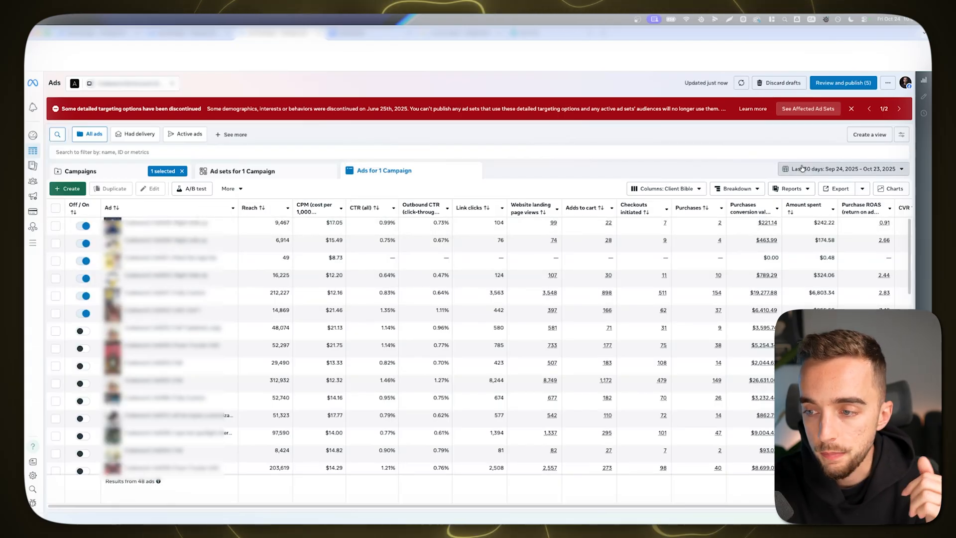
pyautogui.click(844, 168)
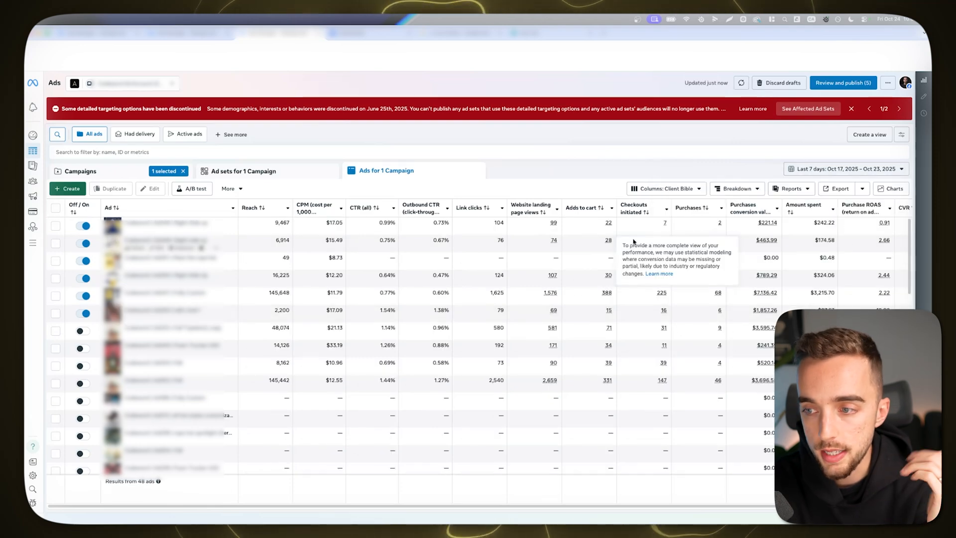
pyautogui.click(803, 205)
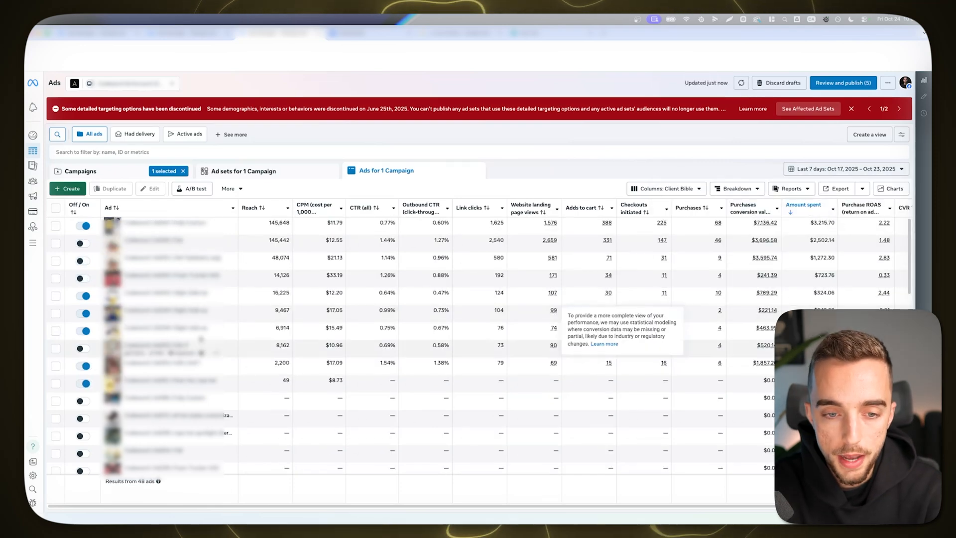
pyautogui.moveTo(728, 306)
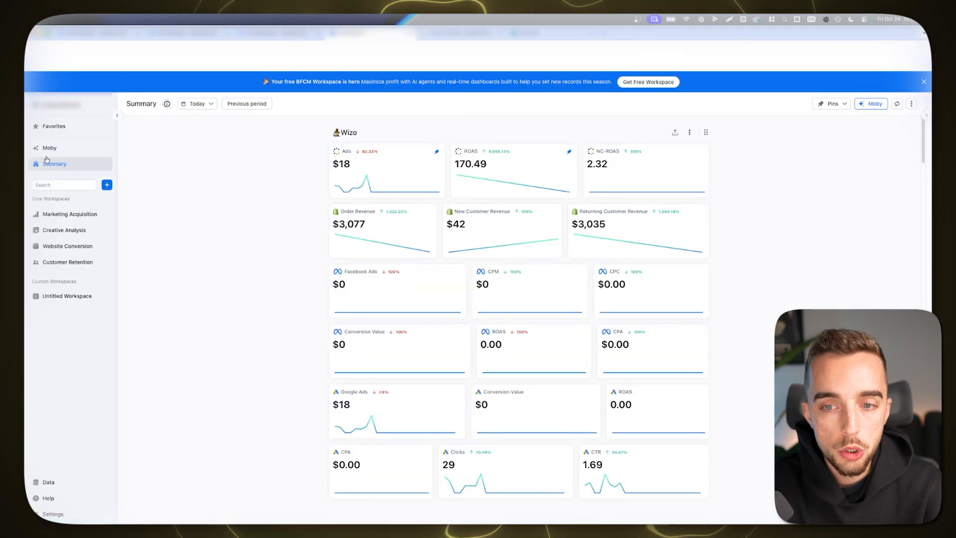
# - Show the Marketing Acquisition Attribution - Ads dashboard limited to the last 7 days
pyautogui.click(69, 215)
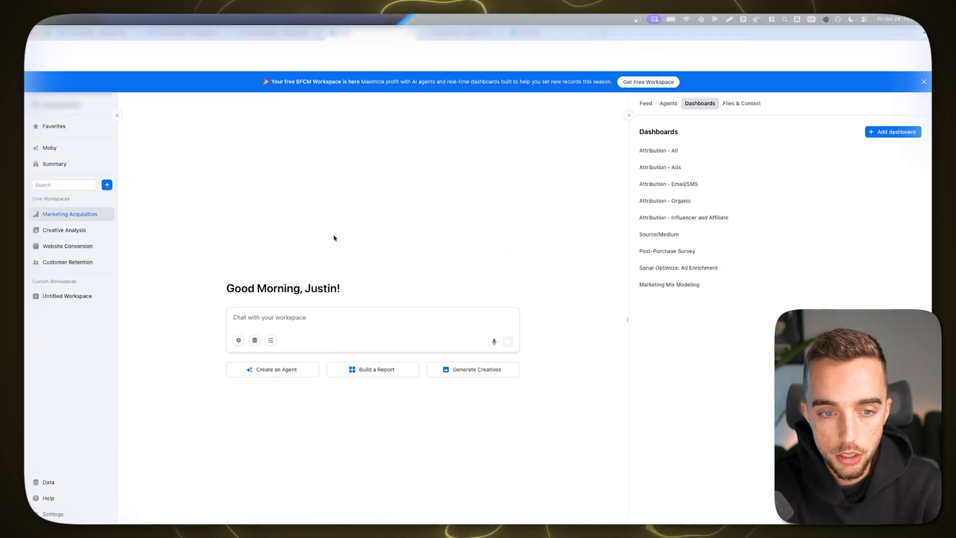
pyautogui.click(69, 213)
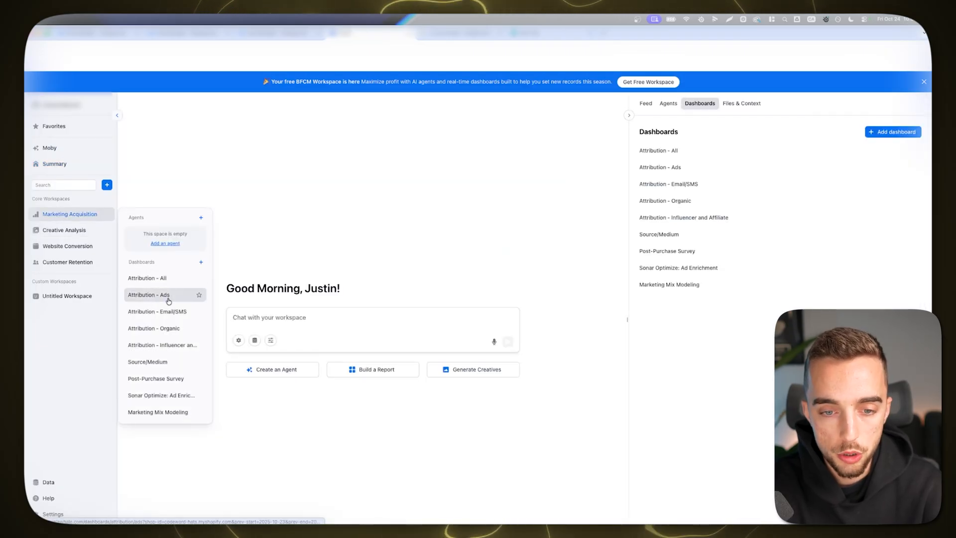
pyautogui.click(148, 295)
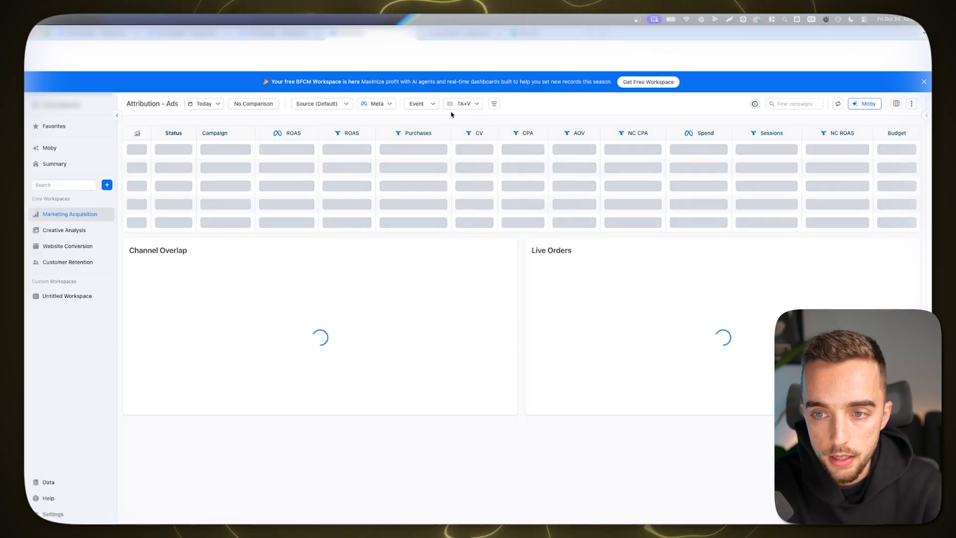
pyautogui.click(204, 104)
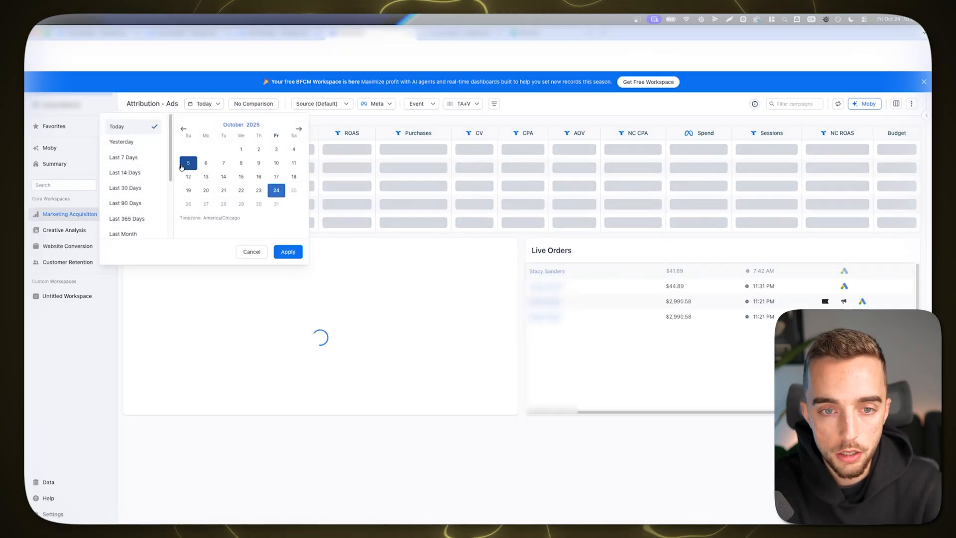
pyautogui.click(123, 157)
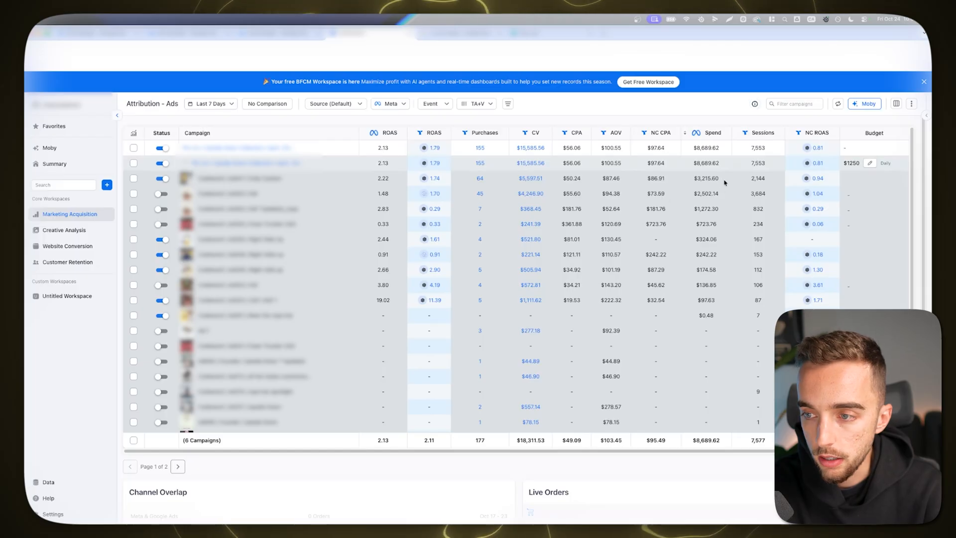
pyautogui.moveTo(463, 193)
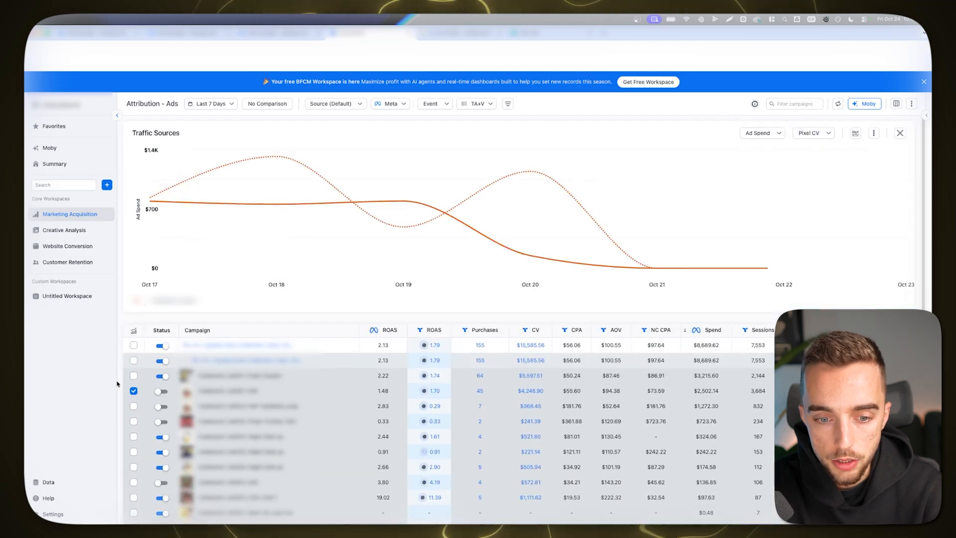
pyautogui.moveTo(888, 237)
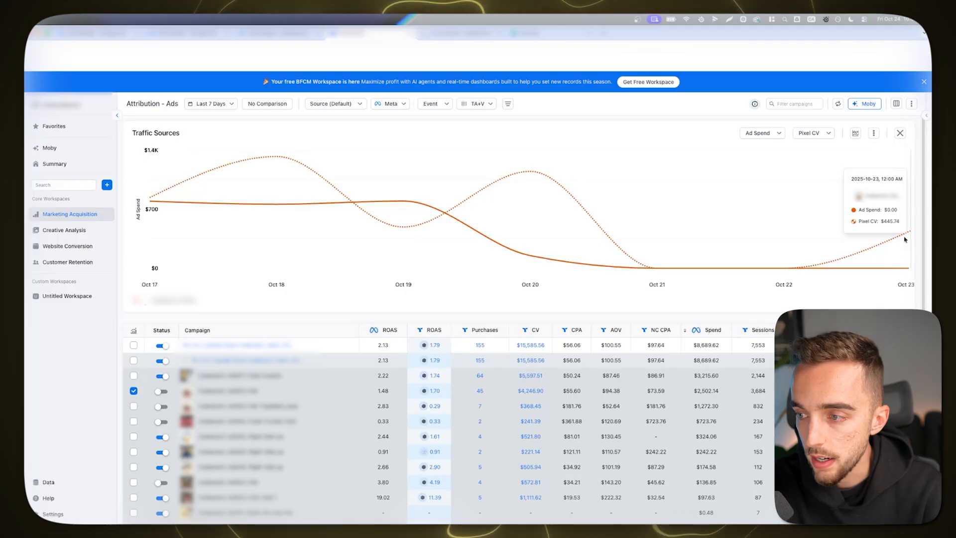
pyautogui.moveTo(348, 380)
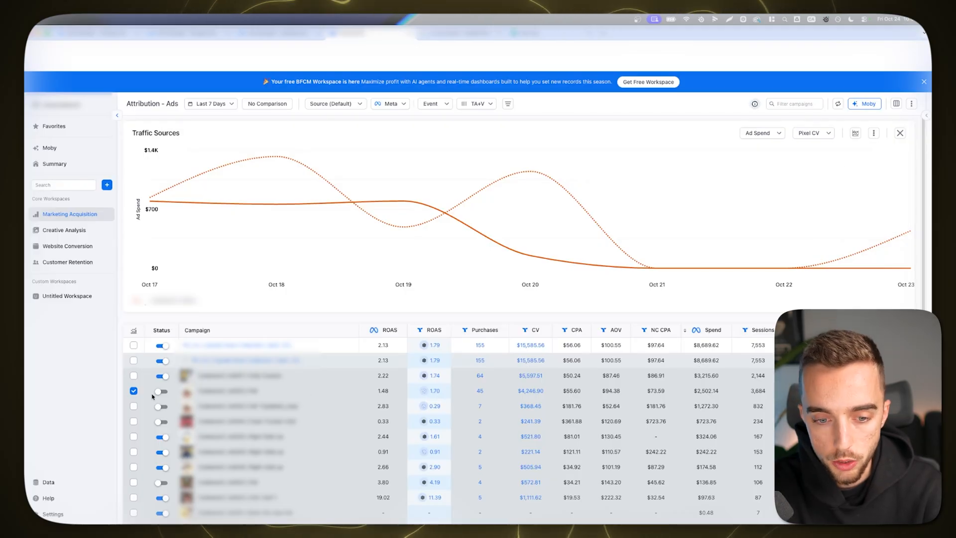
# - Bring up the dashboard's reporting period choices on Oct 17–23
pyautogui.click(211, 104)
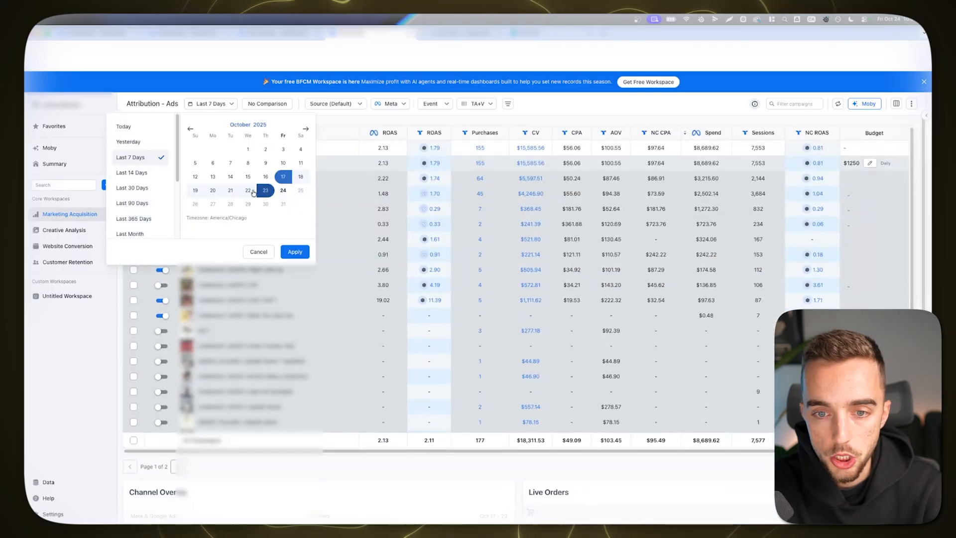
# - Set the attribution report date range to Last 7 Days (Oct 17–23) and apply it
pyautogui.click(295, 251)
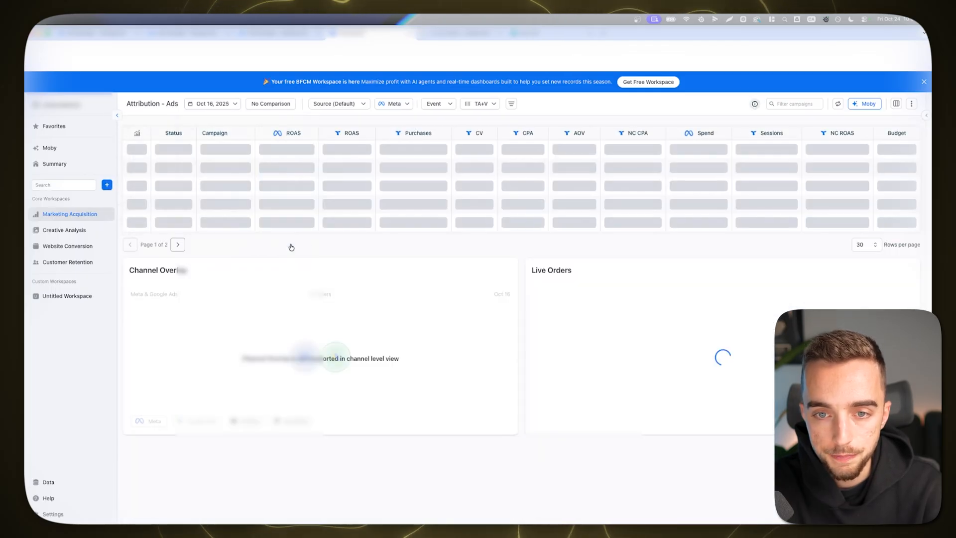
pyautogui.click(213, 103)
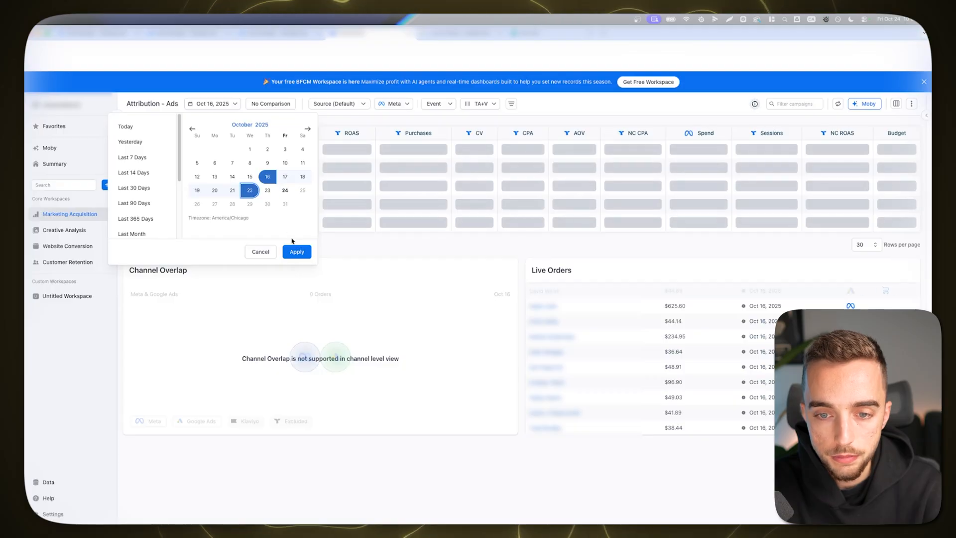
pyautogui.click(297, 251)
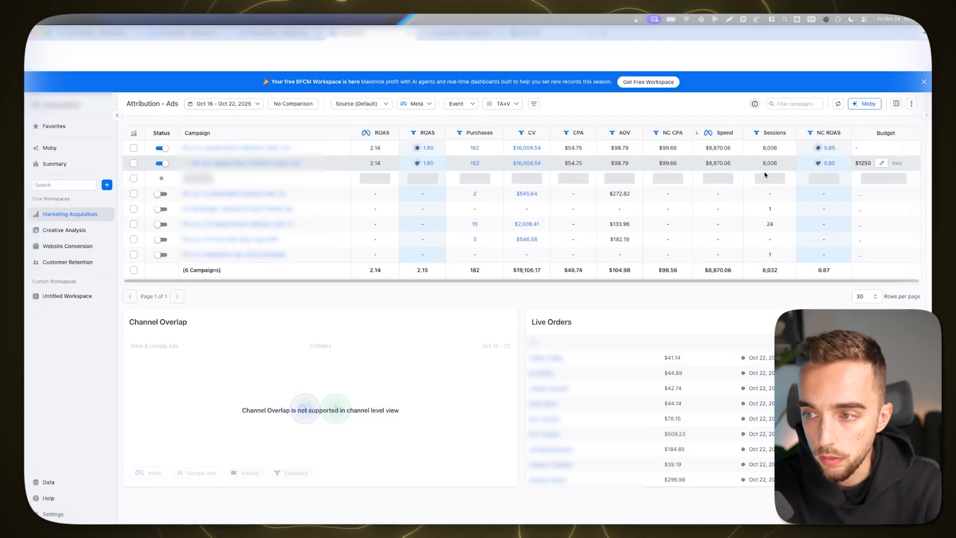
pyautogui.moveTo(715, 176)
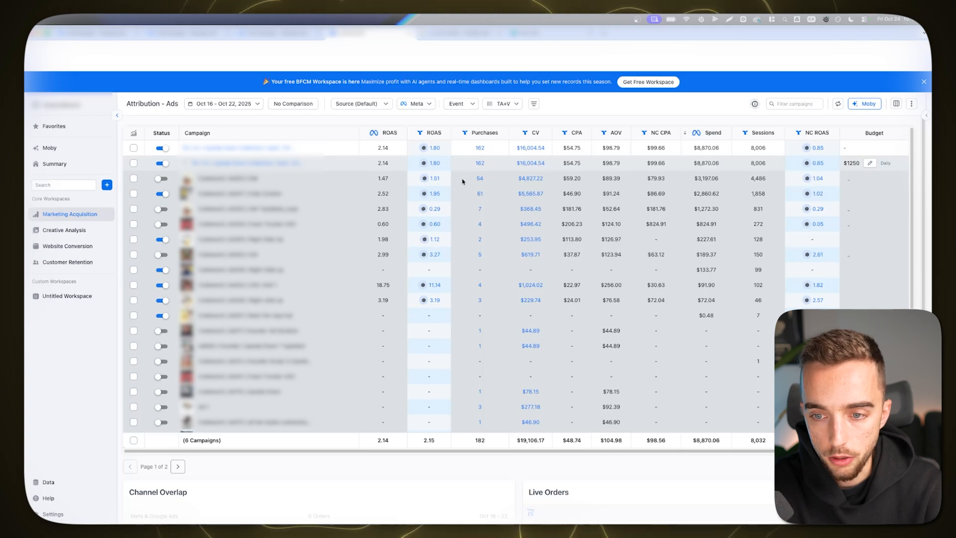
pyautogui.click(223, 103)
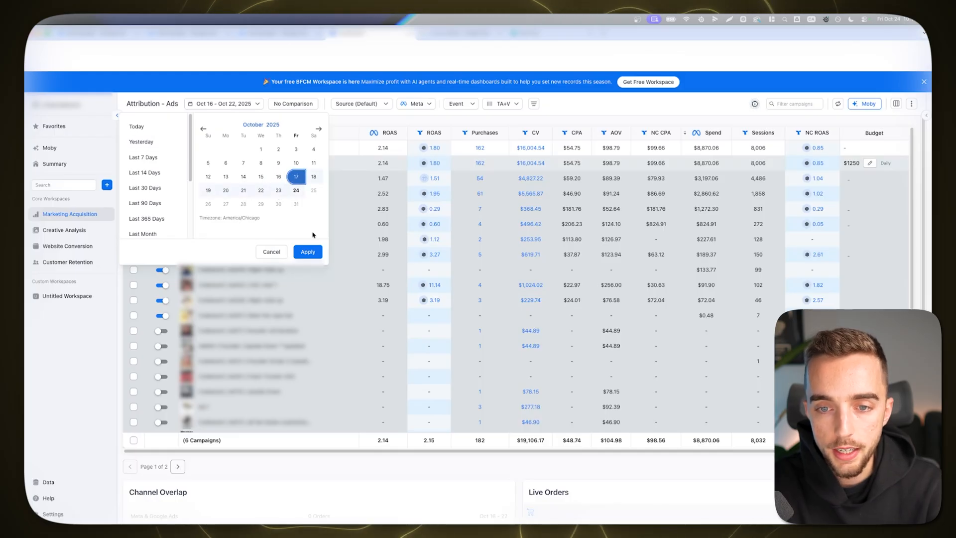
pyautogui.click(144, 157)
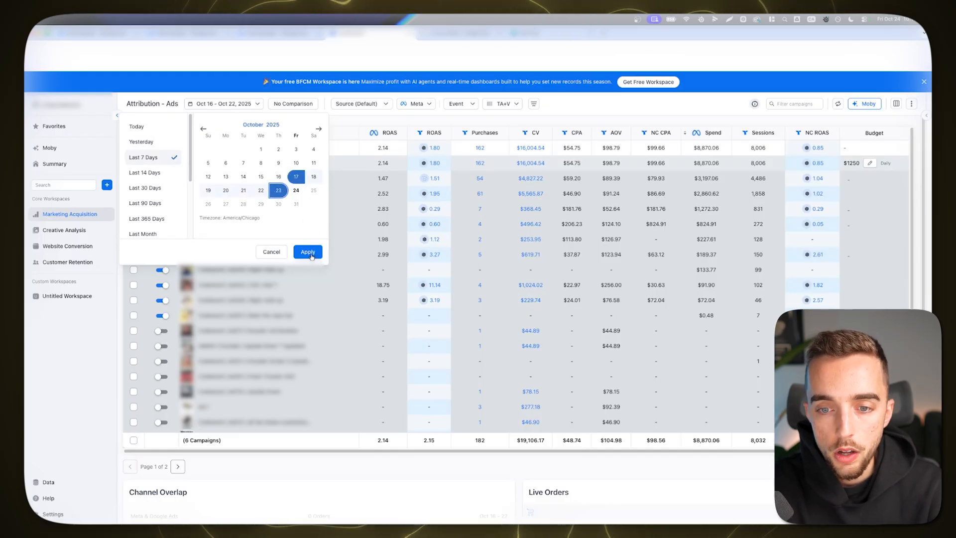
pyautogui.click(308, 251)
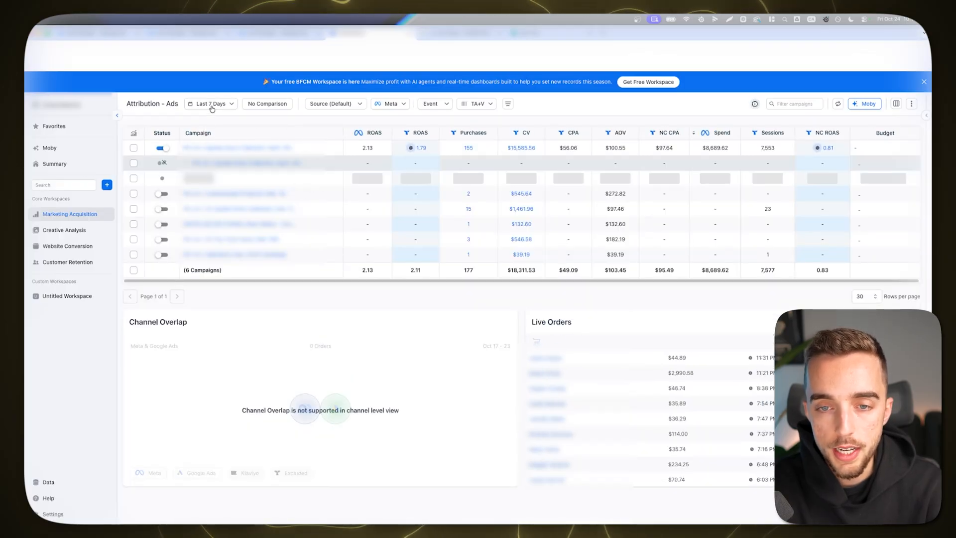
# - Expand the active campaign row to list its individual ads
pyautogui.click(211, 104)
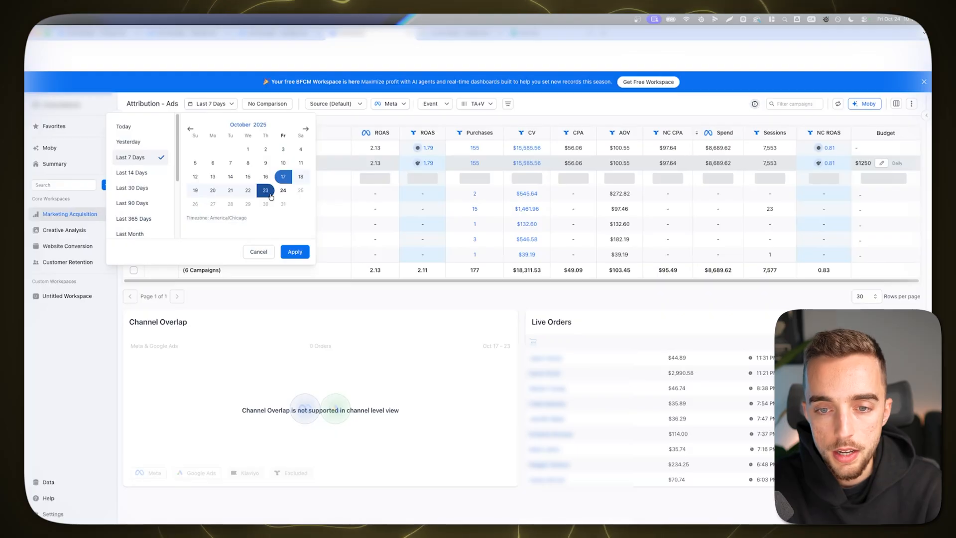
pyautogui.click(265, 178)
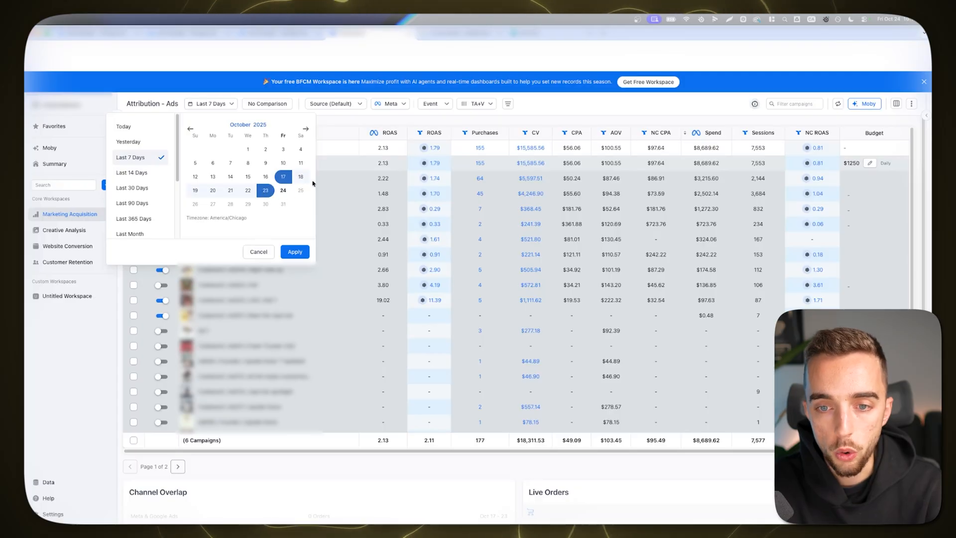
pyautogui.moveTo(321, 203)
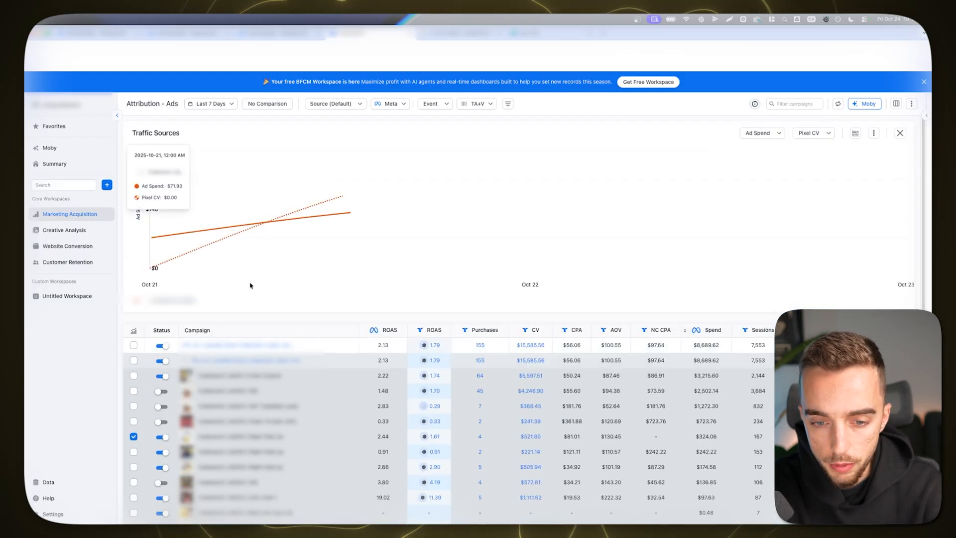
# - Remove the 1.61-ROAS ad from the chart so only the 0.91-ROAS ad's spend vs conversion value shows
pyautogui.scroll(-3)
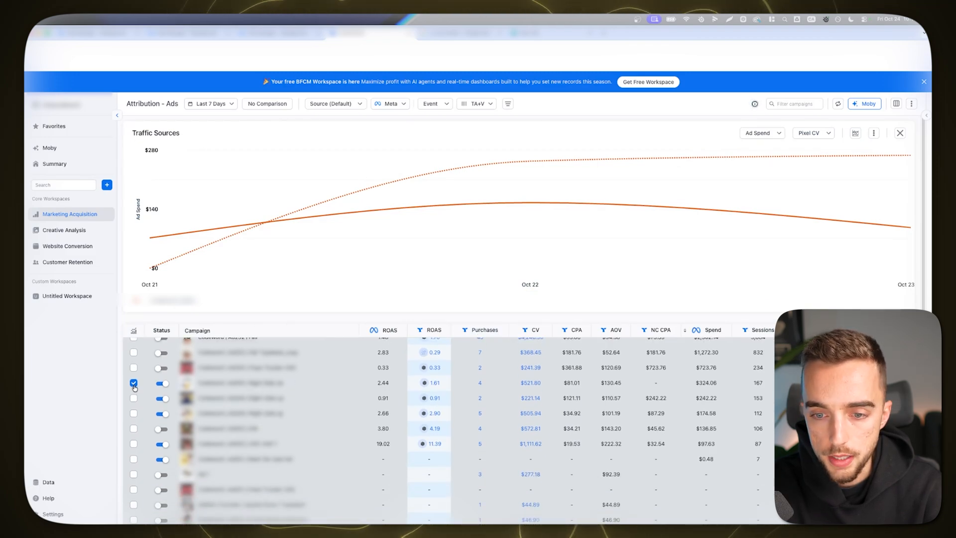
pyautogui.click(901, 134)
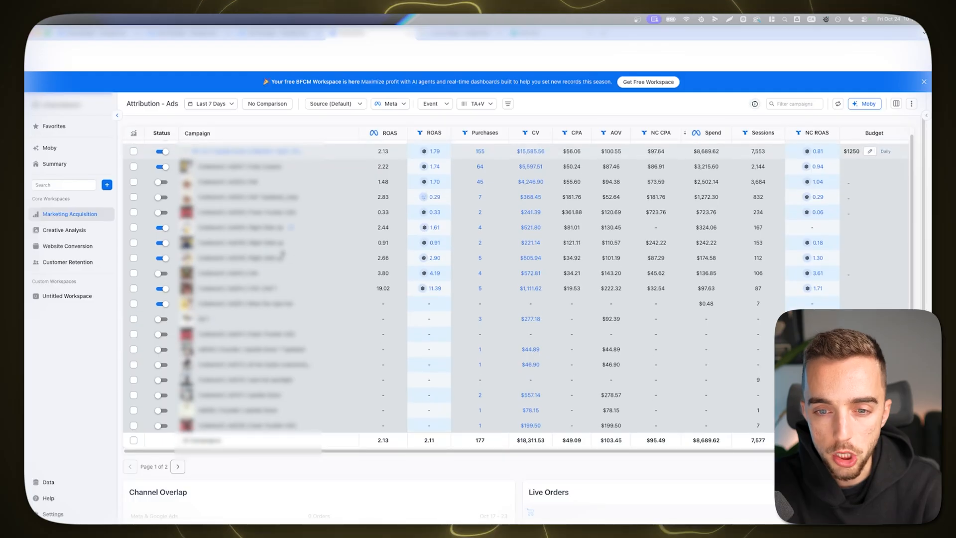
pyautogui.moveTo(440, 227)
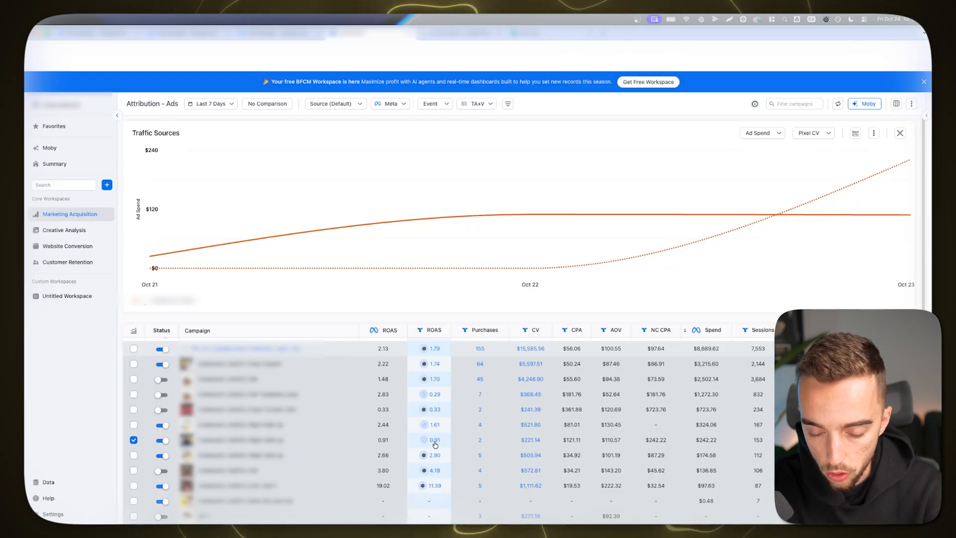
pyautogui.click(211, 103)
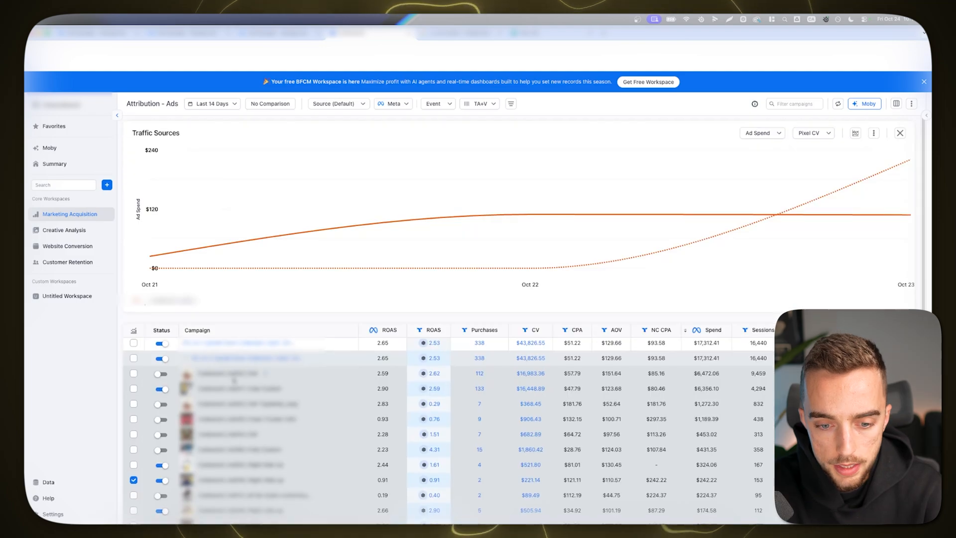
# - Widen the report to the last 14 days while keeping the 0.91-ROAS ad charted
pyautogui.scroll(-3)
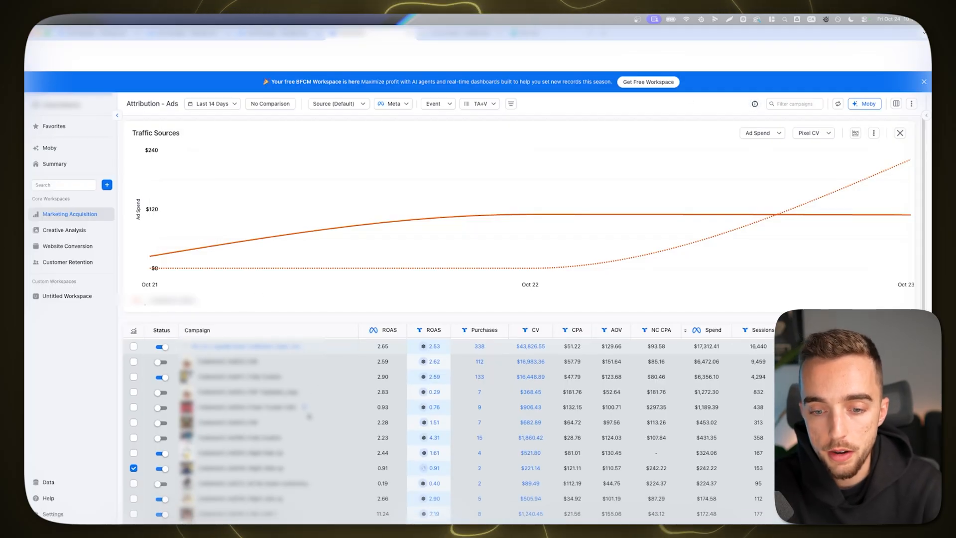
pyautogui.scroll(-3)
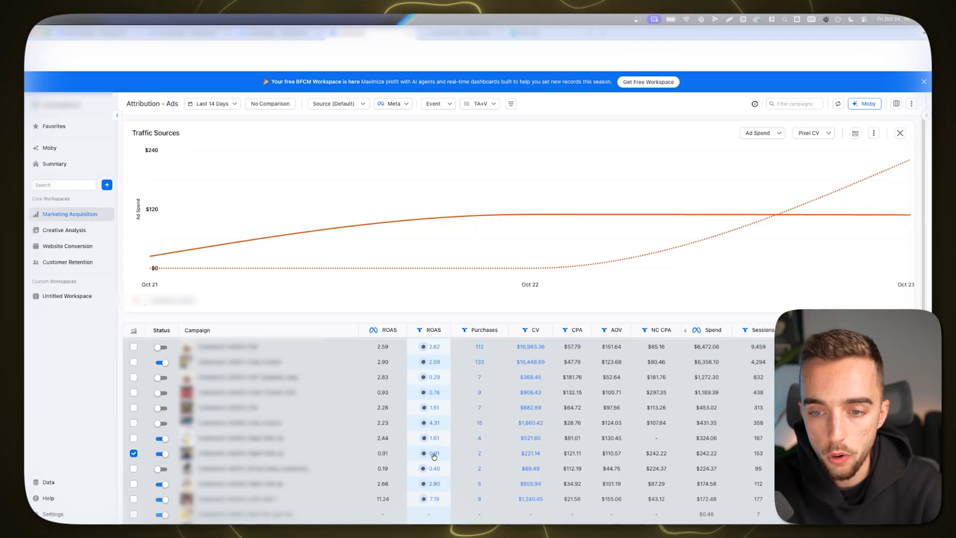
pyautogui.moveTo(488, 265)
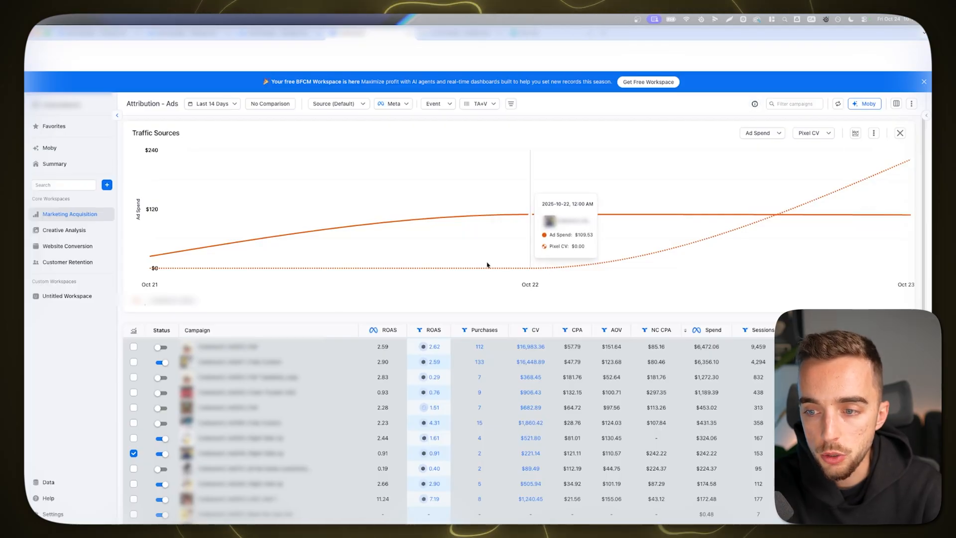
pyautogui.moveTo(878, 201)
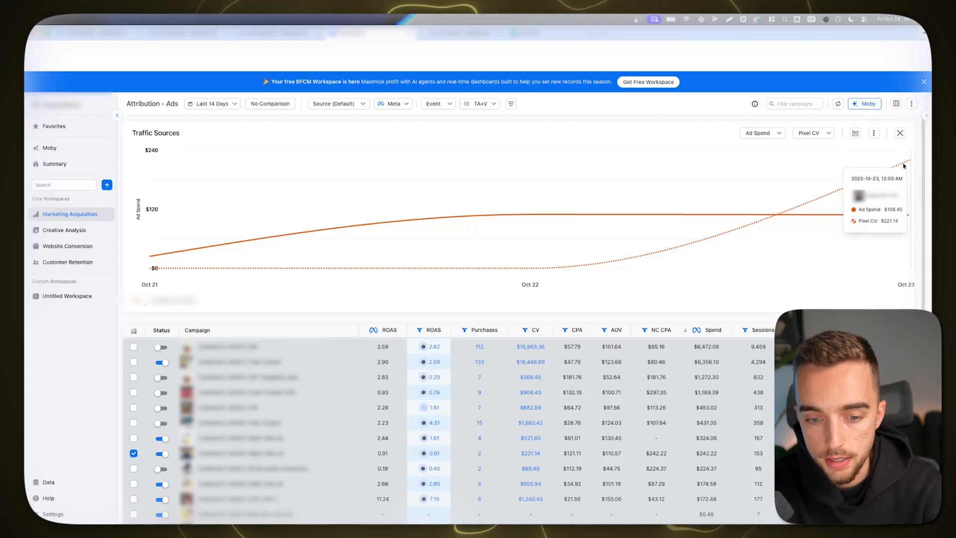
pyautogui.click(901, 134)
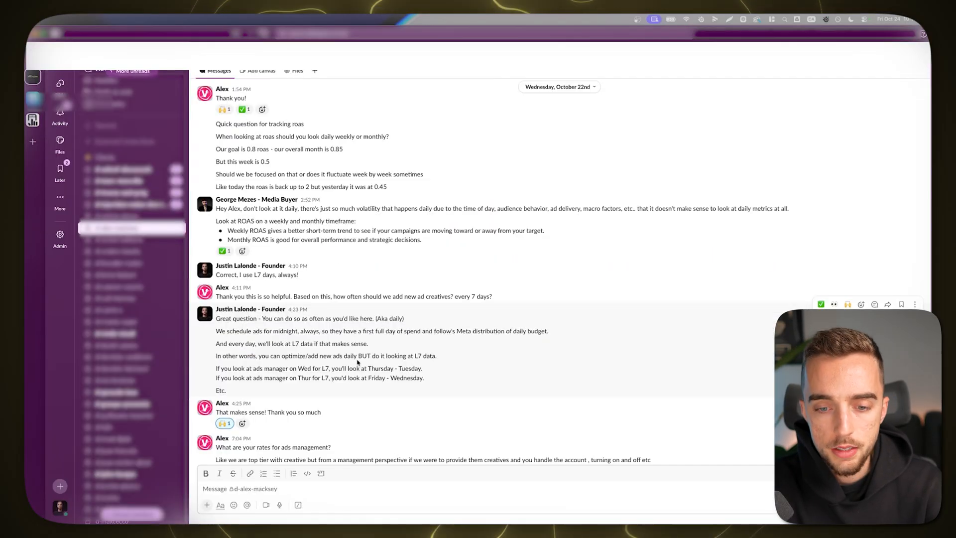
# - Highlight the Slack message lines advising ads be judged on last-7-day ROAS
pyautogui.moveTo(216, 319); pyautogui.dragTo(373, 355)
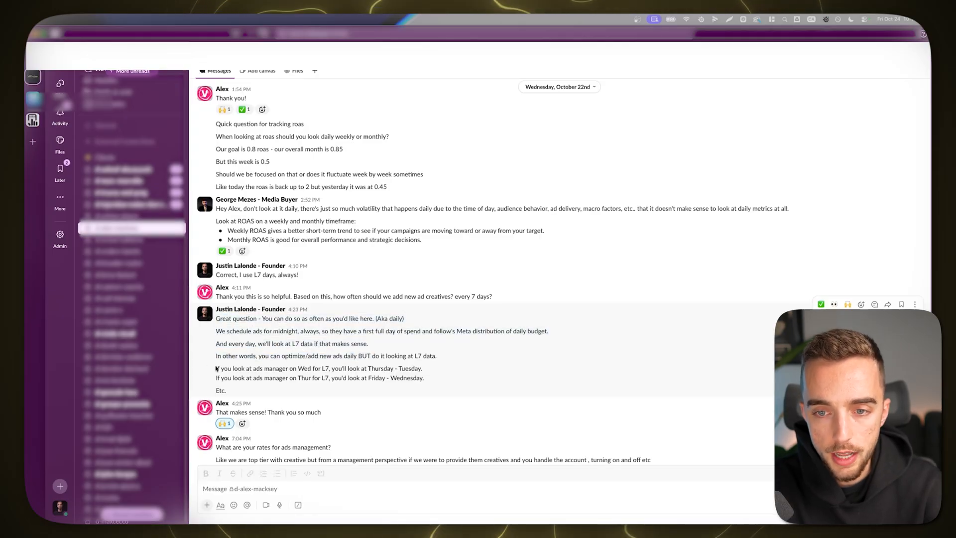
pyautogui.moveTo(215, 367); pyautogui.dragTo(310, 367)
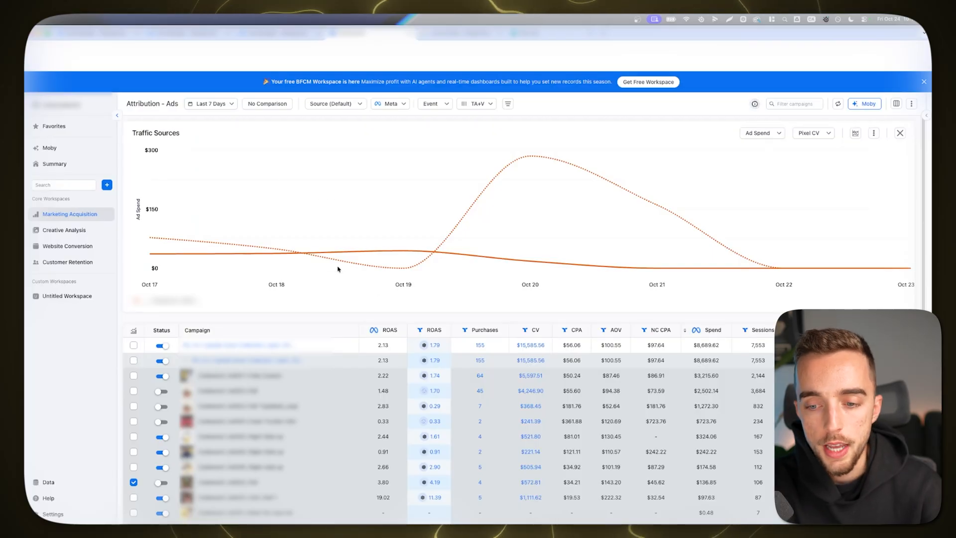
pyautogui.moveTo(367, 280)
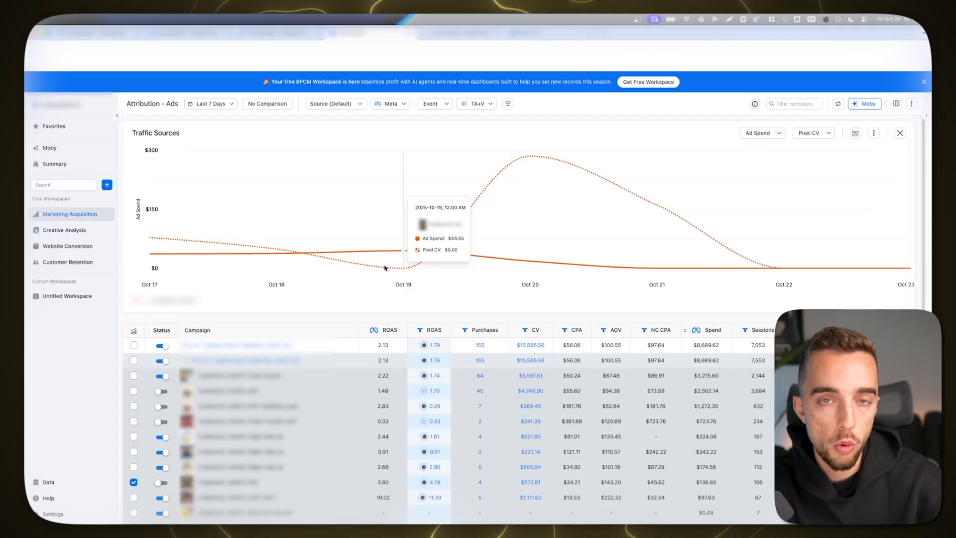
pyautogui.moveTo(397, 289)
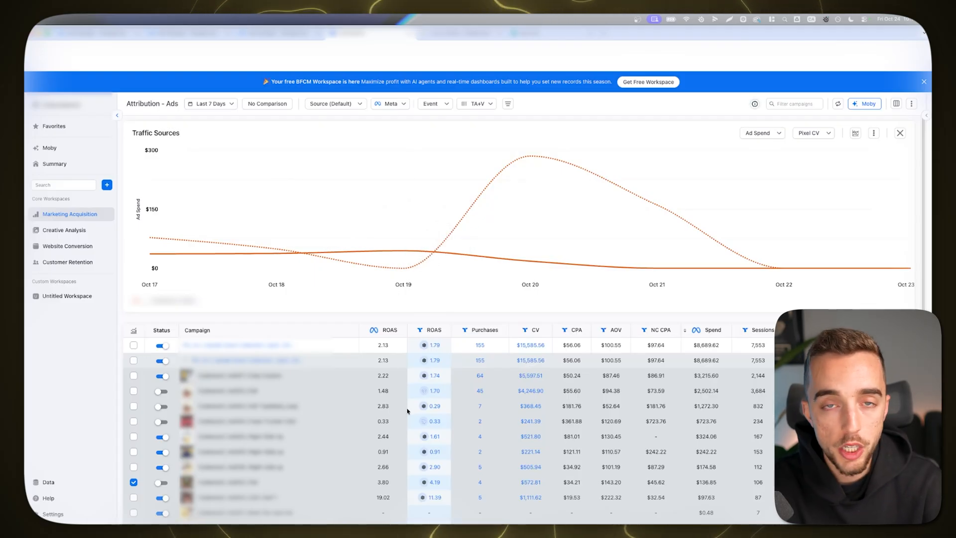
pyautogui.moveTo(371, 315)
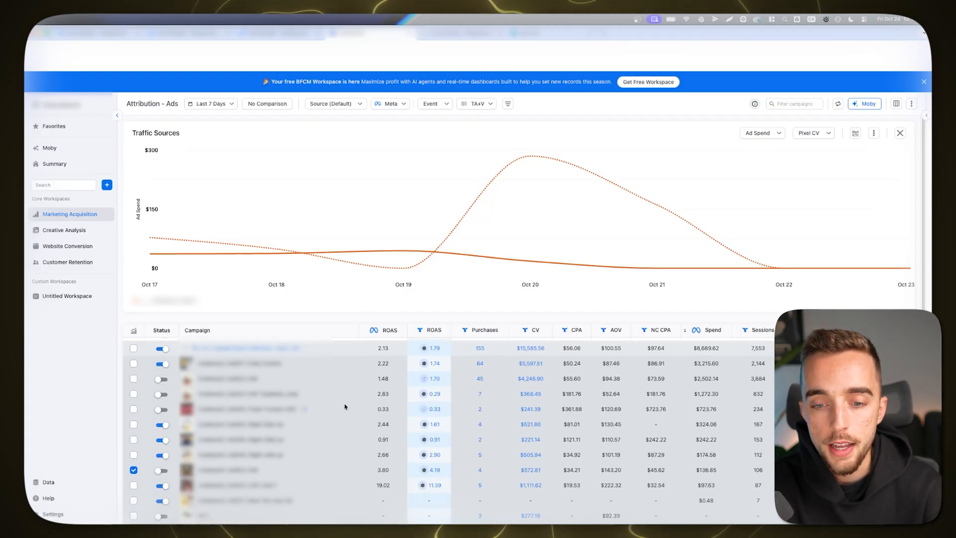
# - Scroll the Attribution - Ads table down to the lower ads with purchases but no spend
pyautogui.scroll(-3)
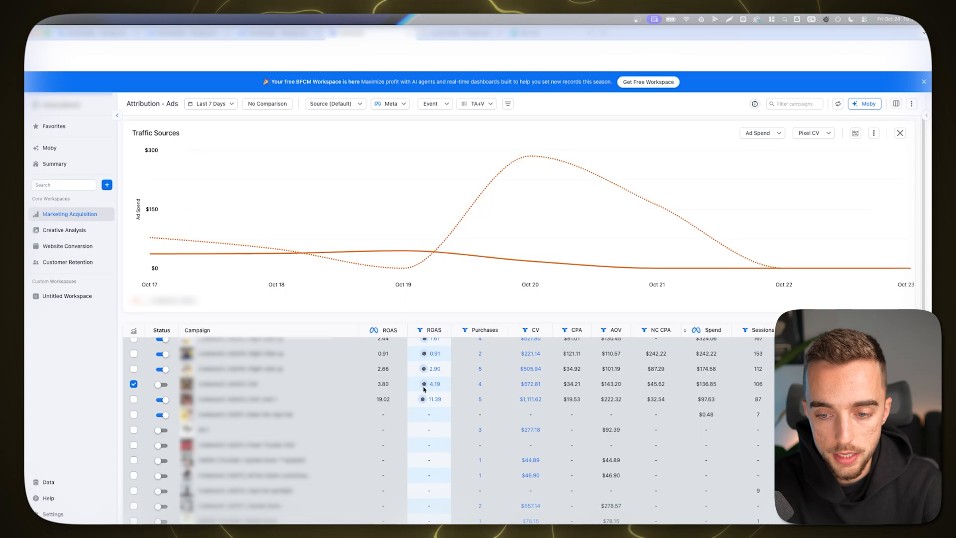
pyautogui.moveTo(456, 306)
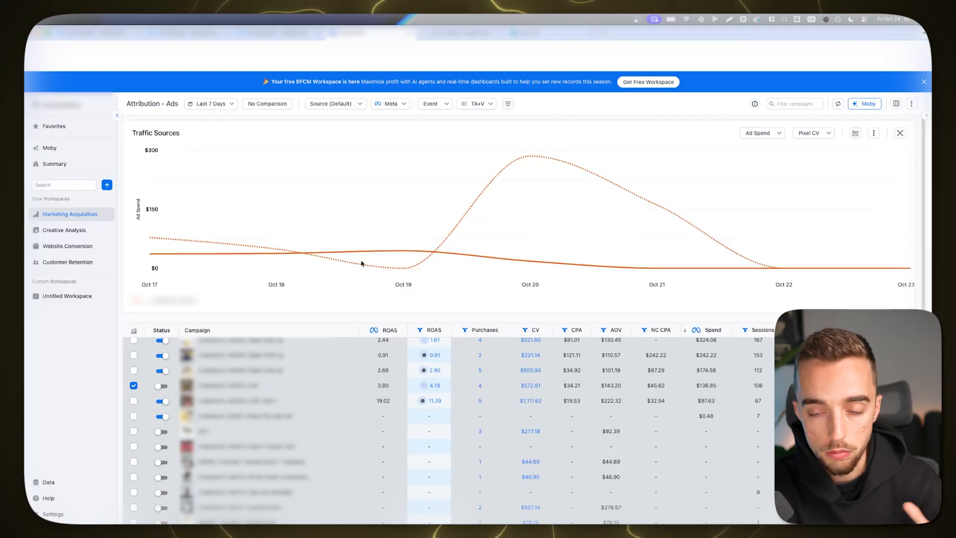
pyautogui.moveTo(305, 240)
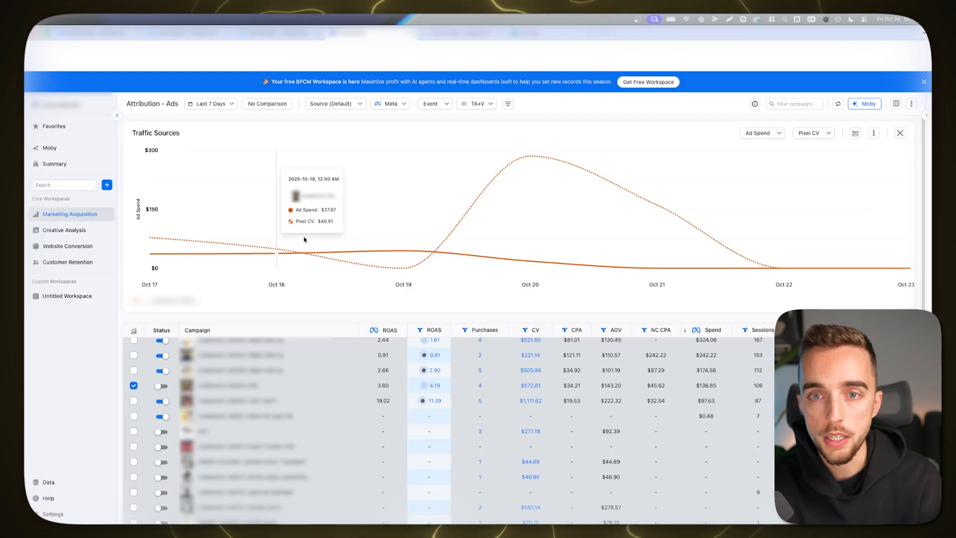
pyautogui.moveTo(176, 38)
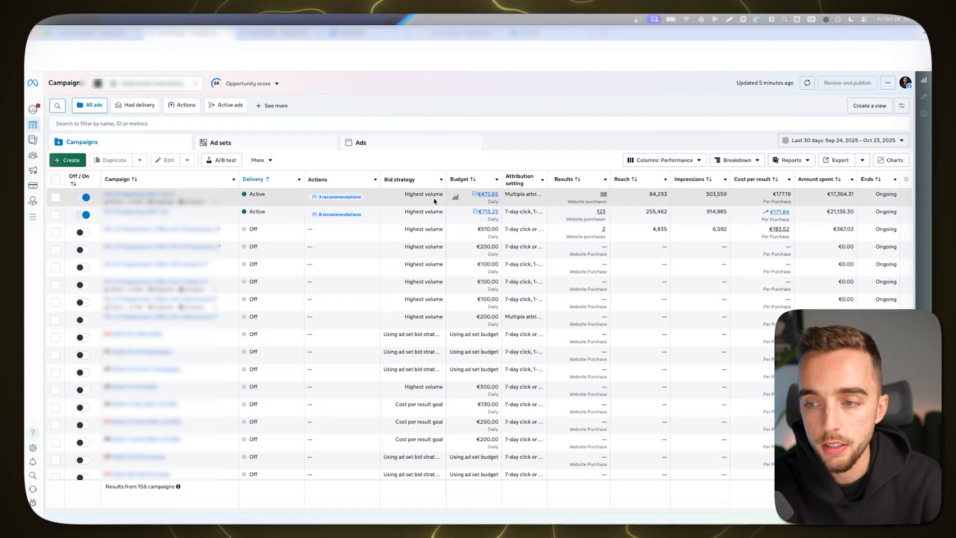
# - Switch the campaign list results to the last 7 days, Oct 17–23
pyautogui.click(842, 140)
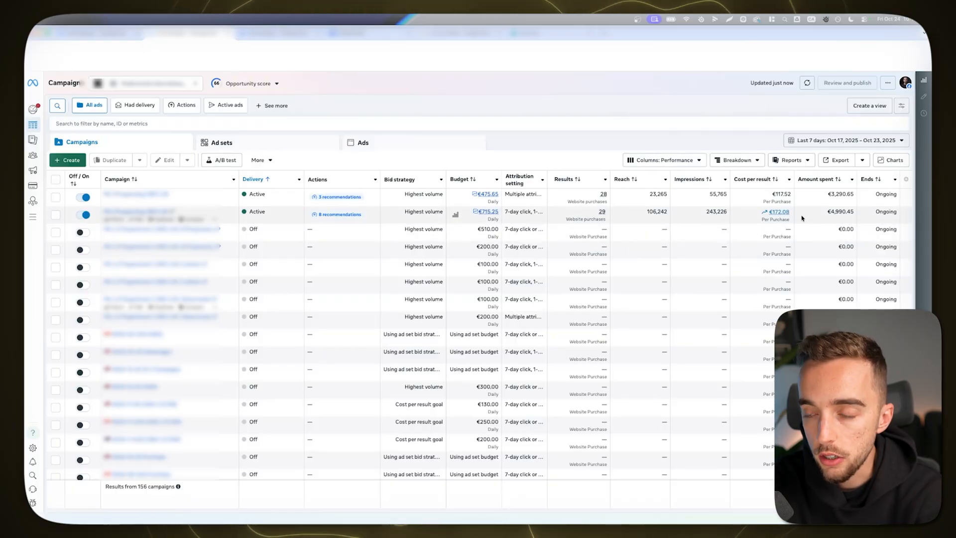
pyautogui.moveTo(793, 222)
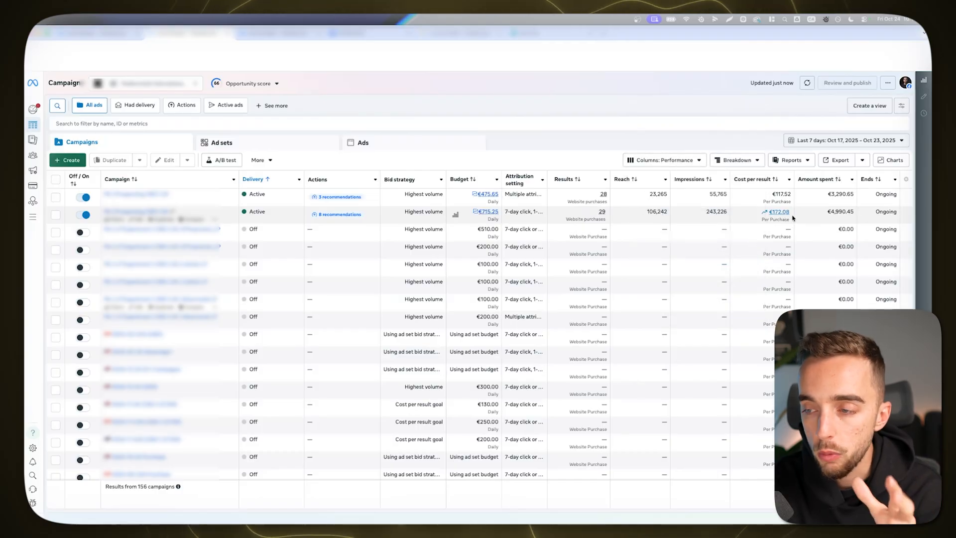
pyautogui.moveTo(625, 217)
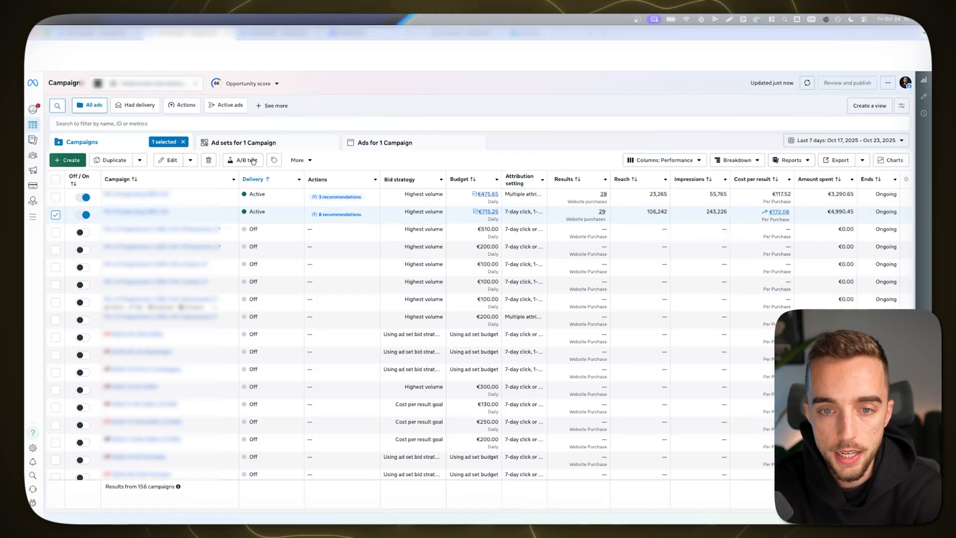
# - Show the campaign's ad sets sorted by highest amount spent, selecting the top-spending and €409.91 sets
pyautogui.click(242, 143)
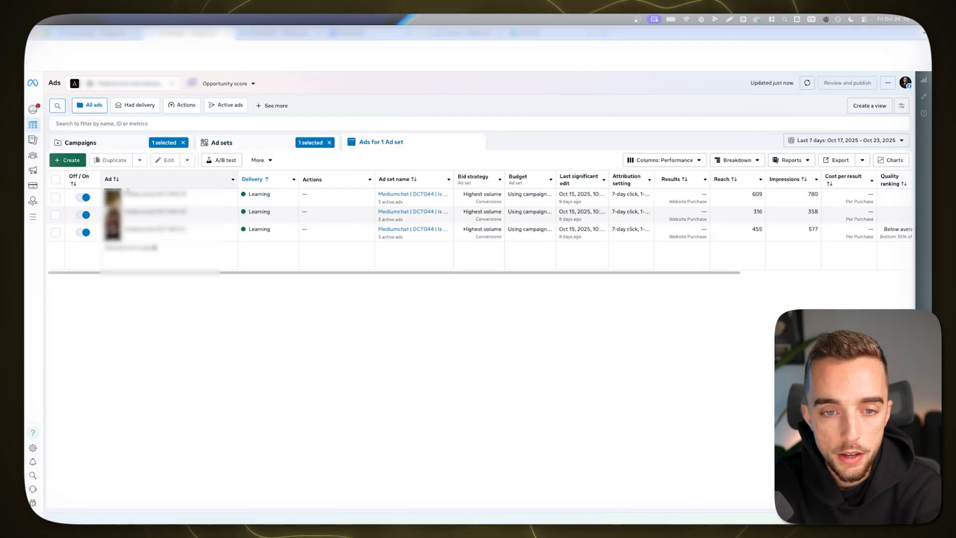
pyautogui.moveTo(243, 140)
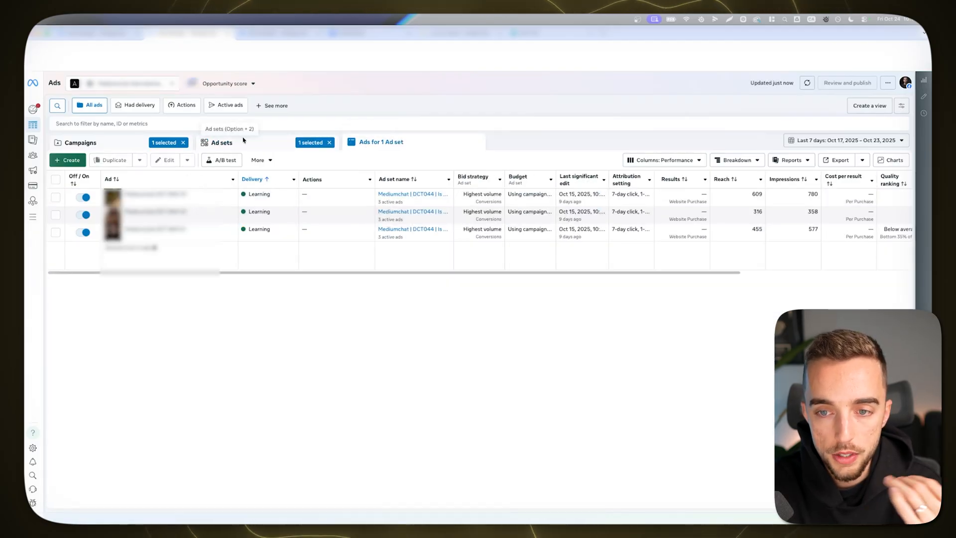
pyautogui.click(223, 143)
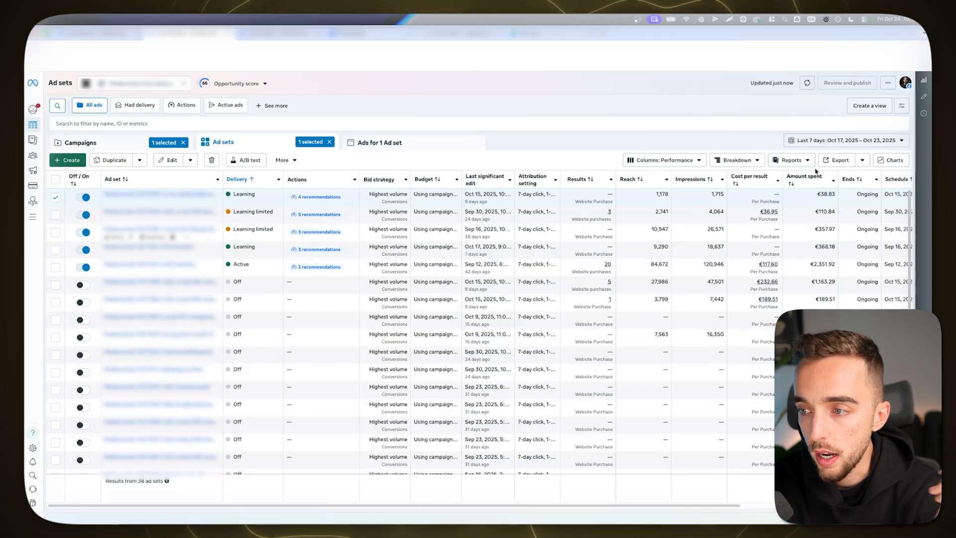
pyautogui.click(805, 176)
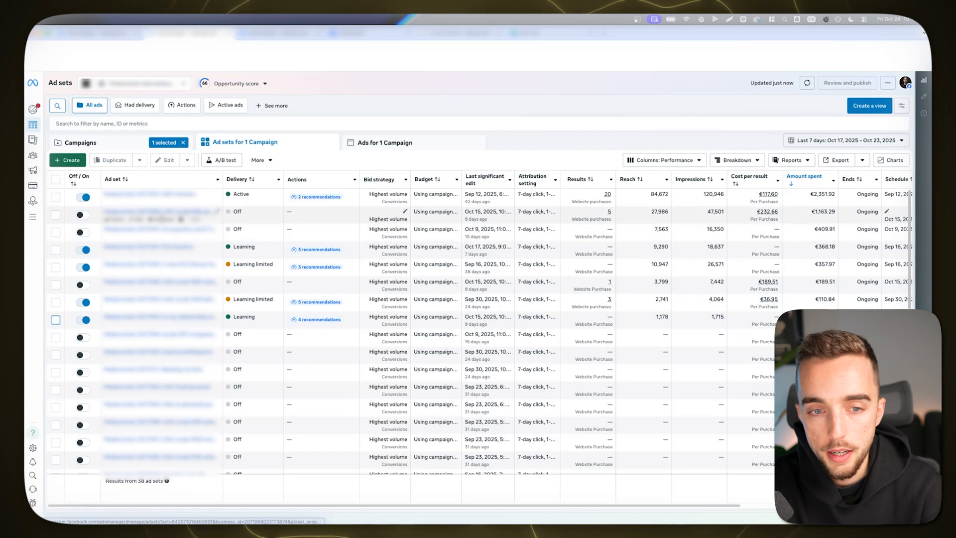
pyautogui.click(55, 197)
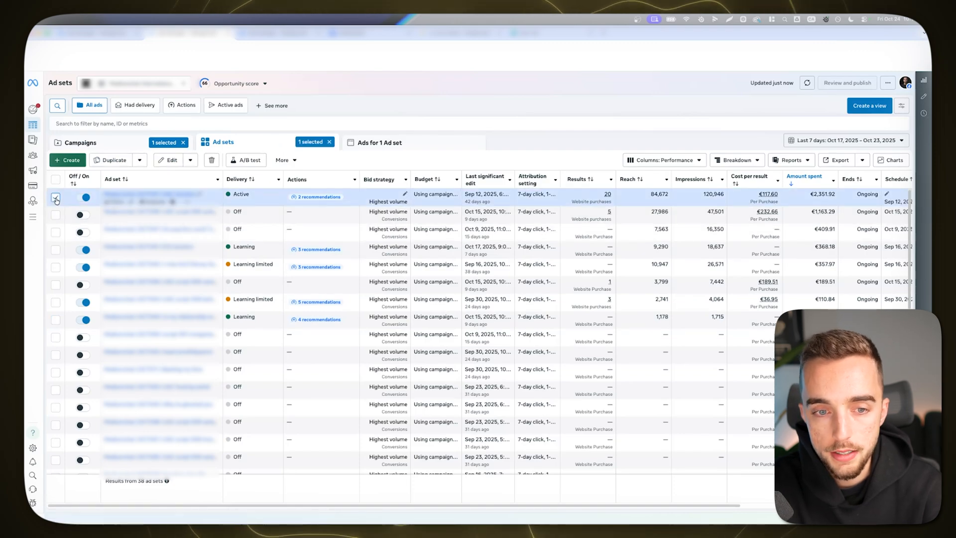
pyautogui.click(55, 232)
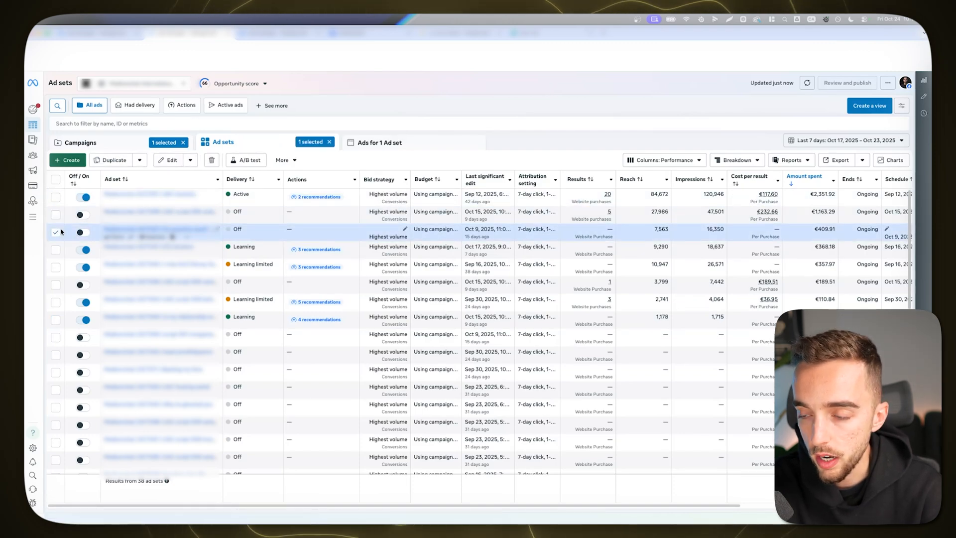
# - Switch off the €368.18 and €357.97 ad sets, select the €110.84 set, and return to the campaign list
pyautogui.click(55, 215)
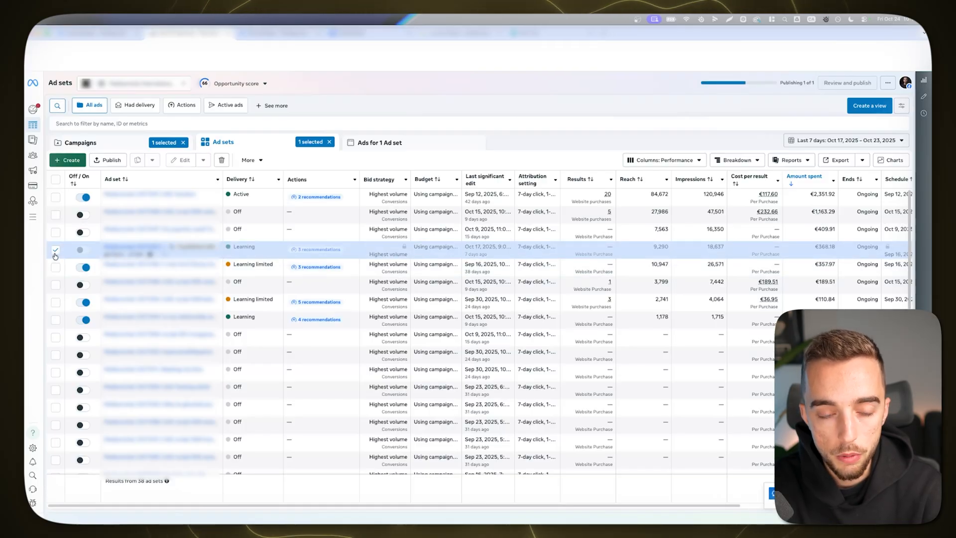
pyautogui.click(81, 249)
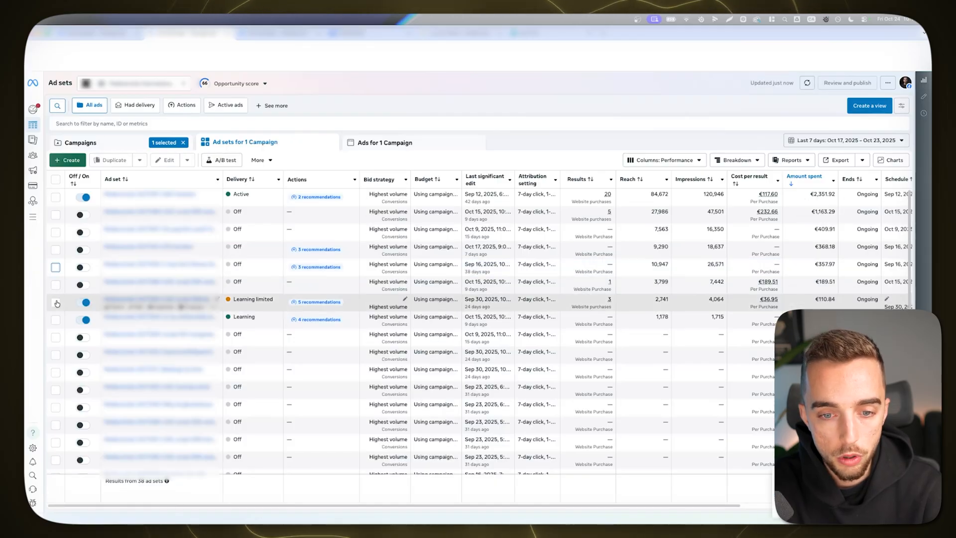
pyautogui.click(55, 320)
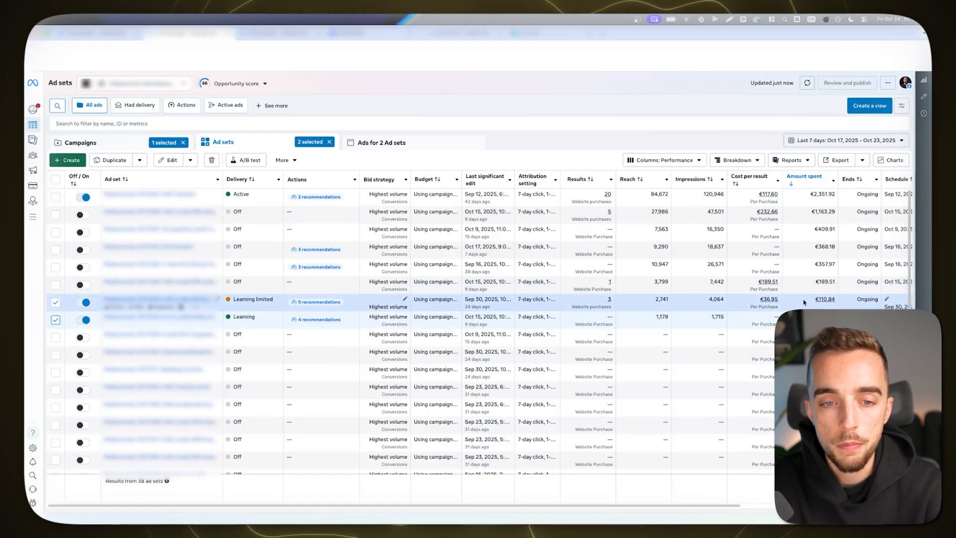
pyautogui.click(79, 142)
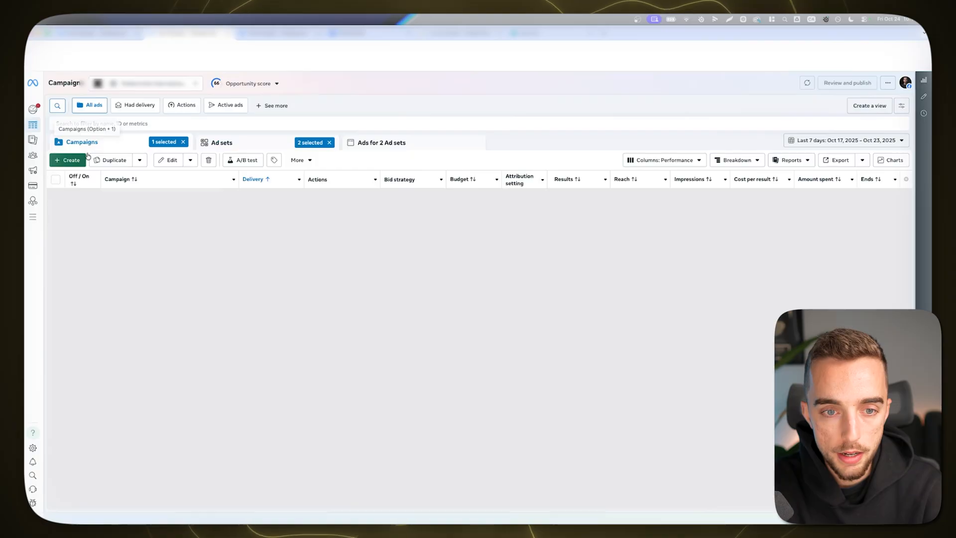
# - Show the second active campaign's ad sets over the last 14 days and select the €147.03 ad set
pyautogui.click(55, 215)
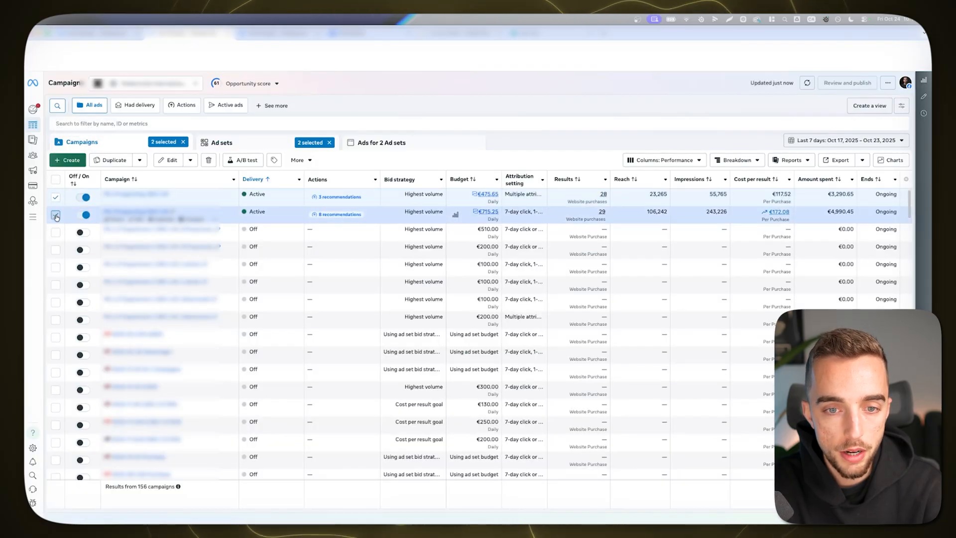
pyautogui.click(222, 142)
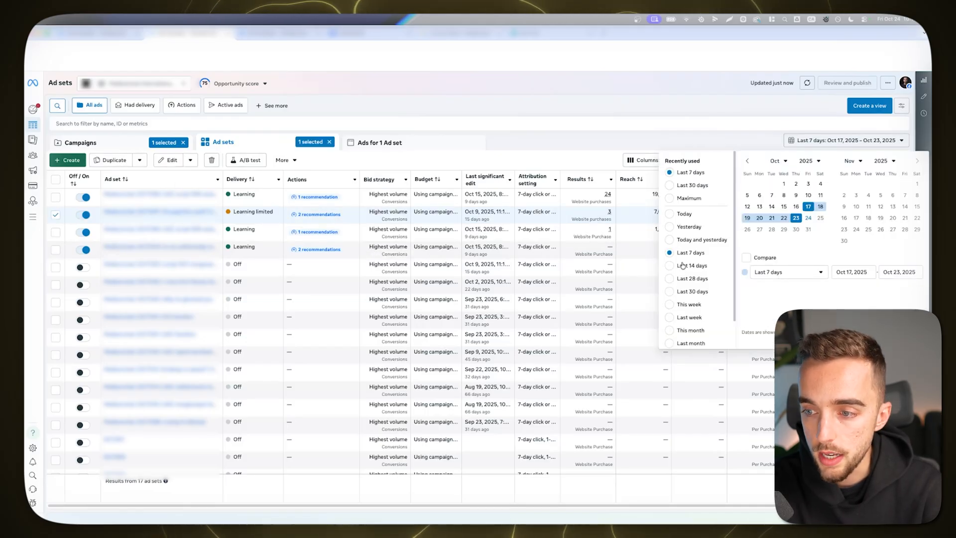
pyautogui.click(691, 265)
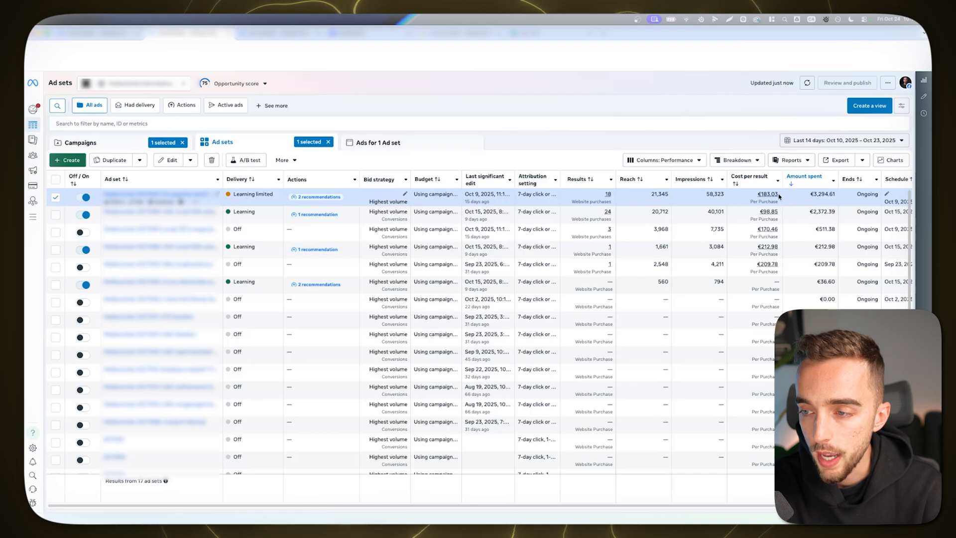
pyautogui.click(844, 139)
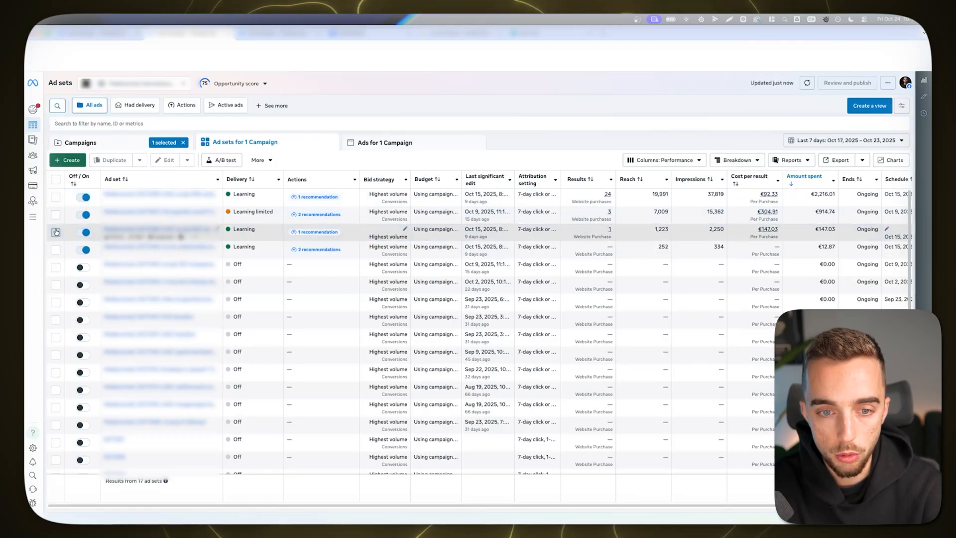
pyautogui.click(55, 232)
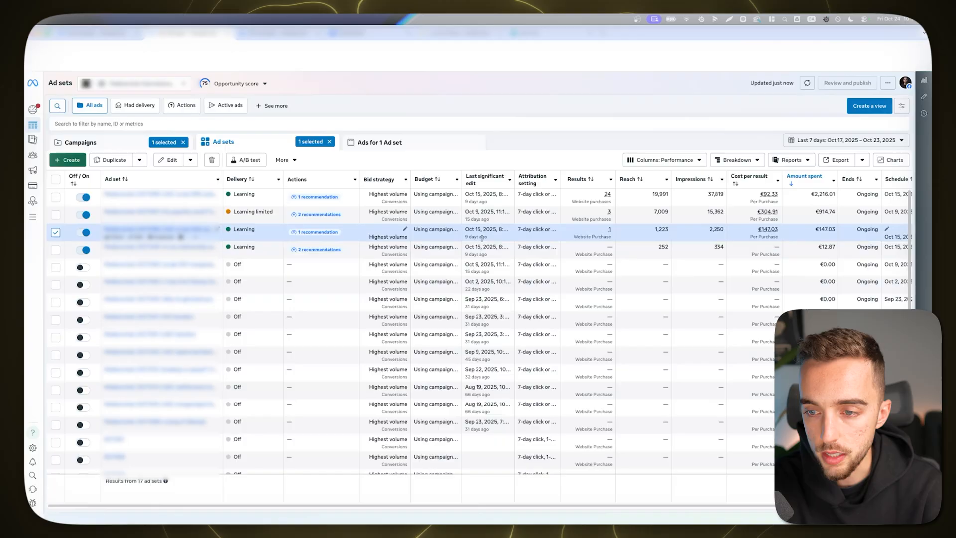
# - Compare the €147.03 ad set over the last 7 days, deselect it, and return results to the last 14 days
pyautogui.click(851, 140)
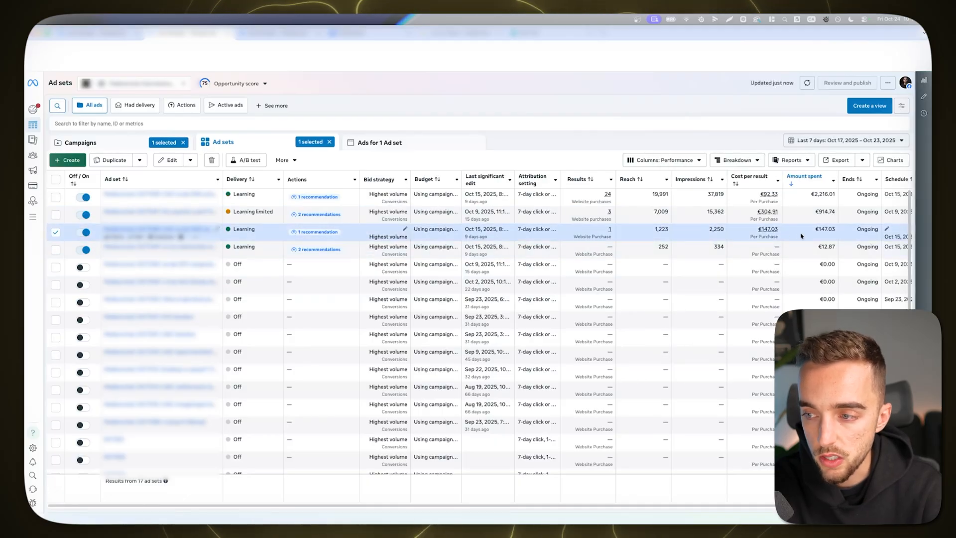
pyautogui.moveTo(715, 241)
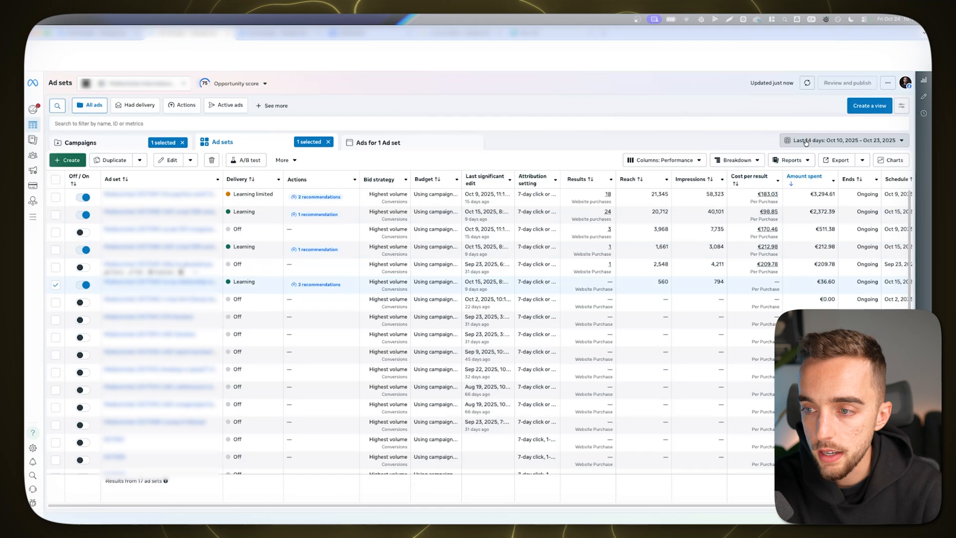
pyautogui.click(848, 140)
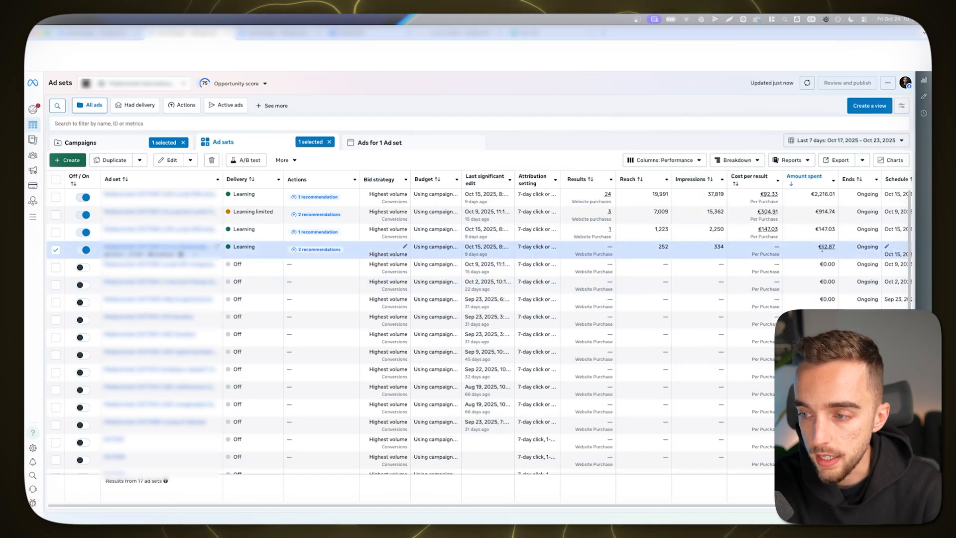
pyautogui.click(54, 249)
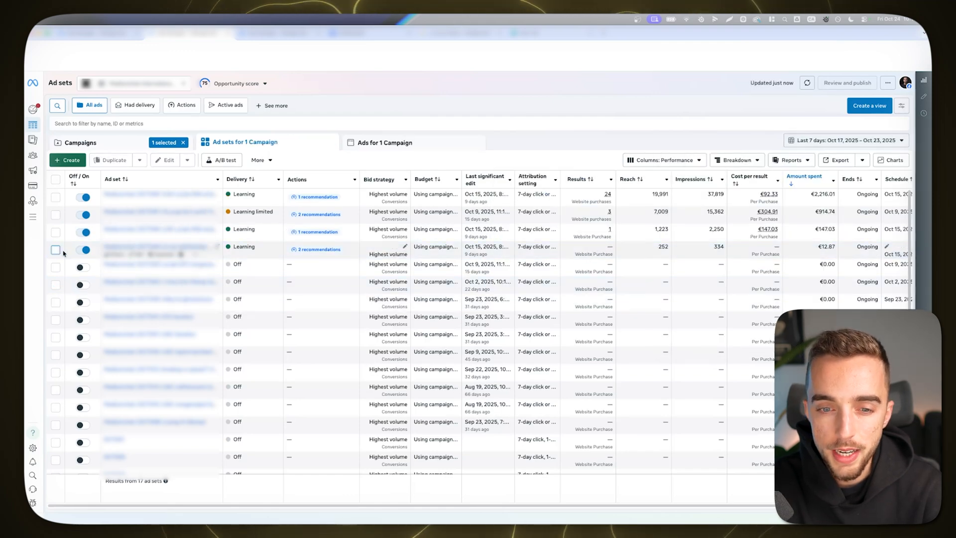
pyautogui.click(847, 139)
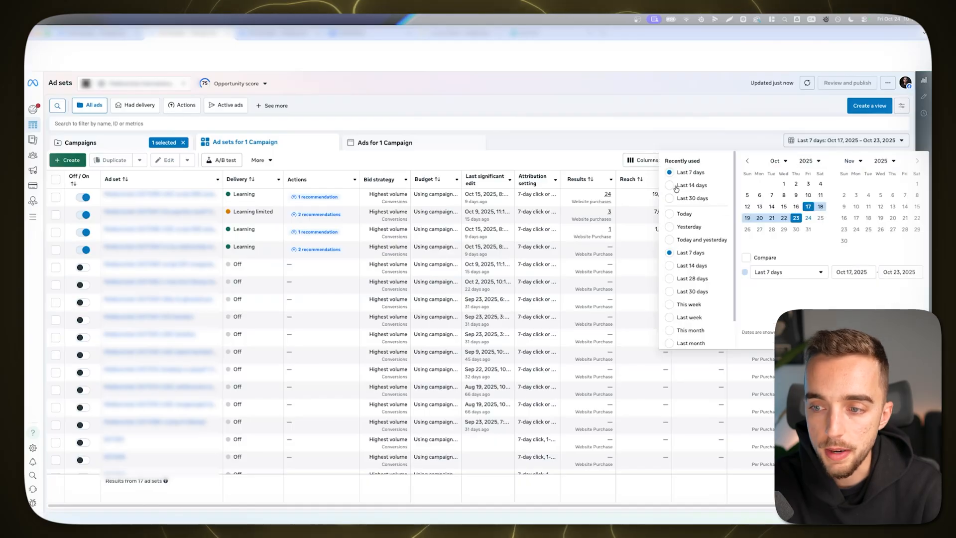
pyautogui.click(691, 185)
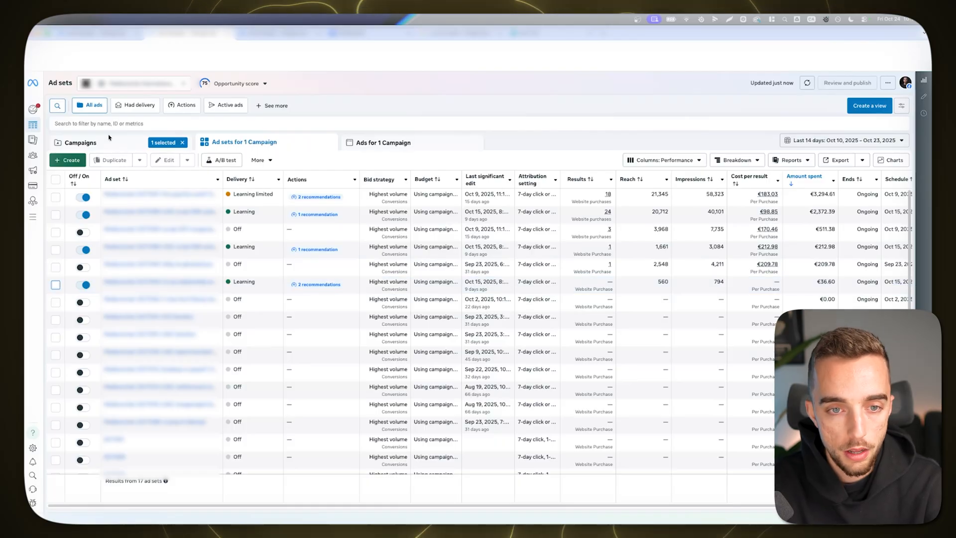
# - Return to the campaign list for the last 7 days and start a new browser tab
pyautogui.click(80, 142)
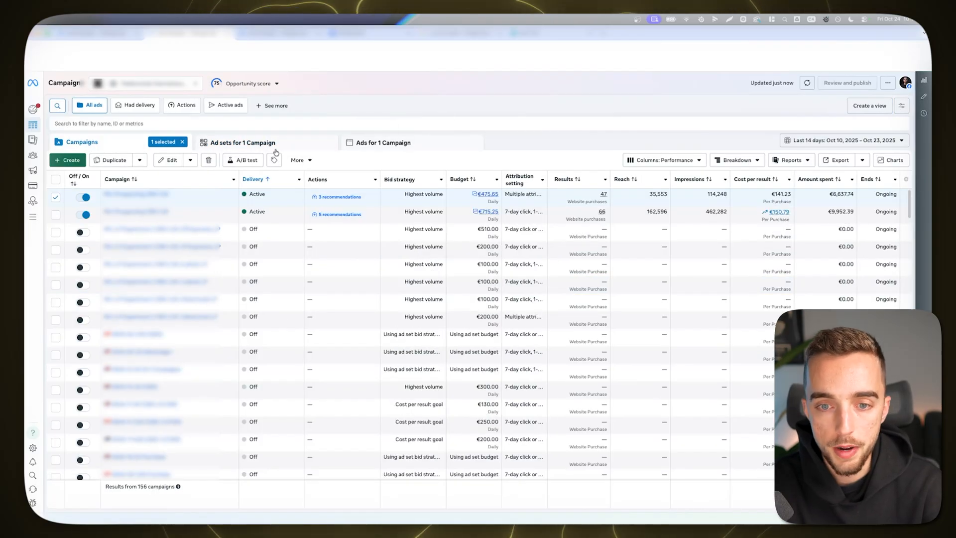
pyautogui.moveTo(316, 76)
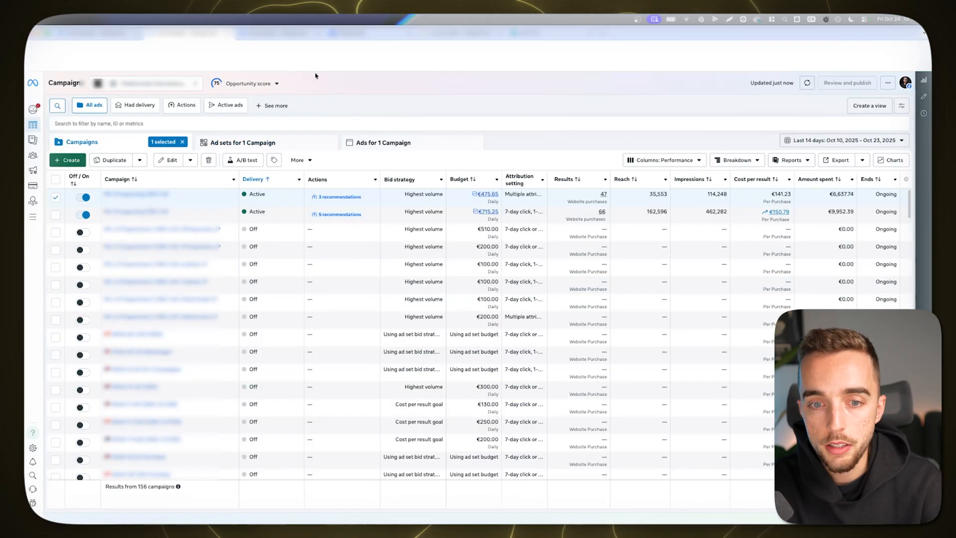
pyautogui.moveTo(384, 144)
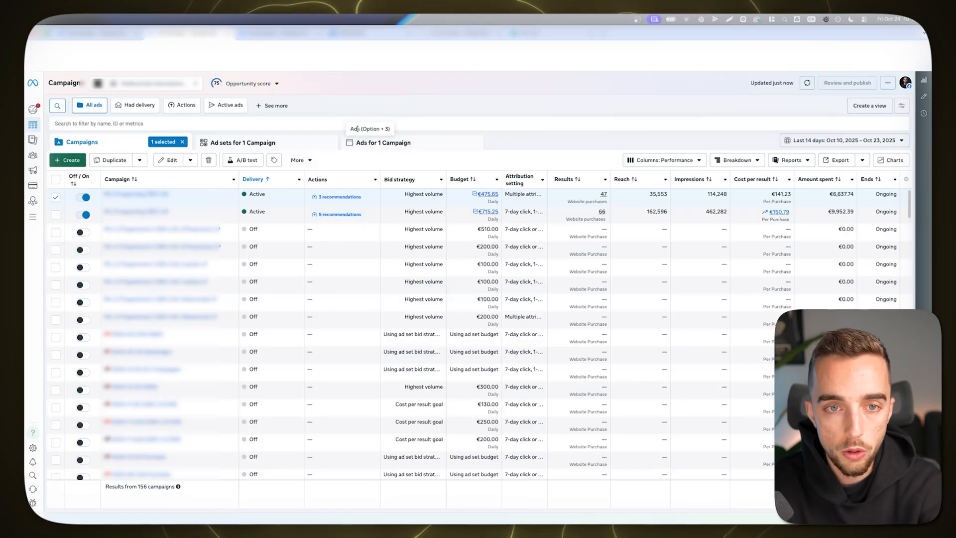
pyautogui.moveTo(345, 117)
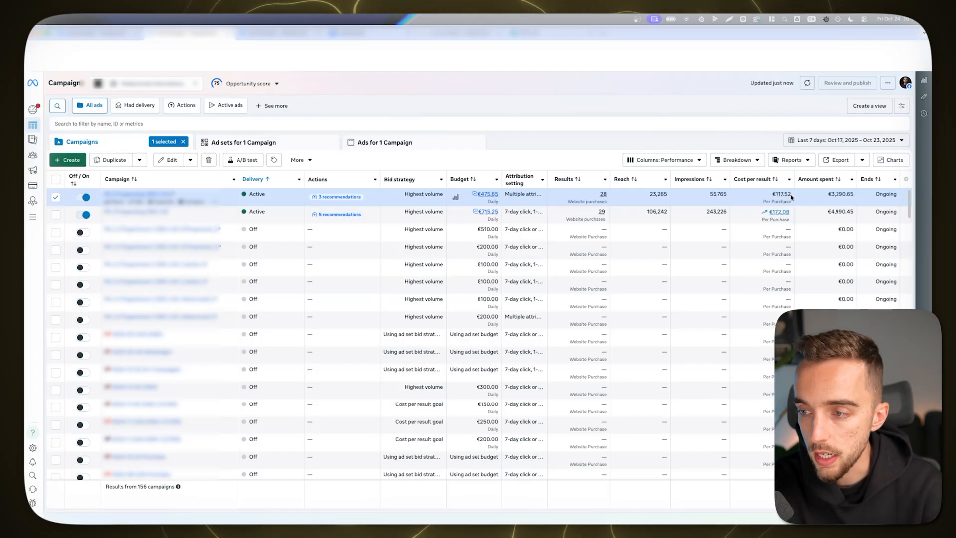
pyautogui.moveTo(475, 195)
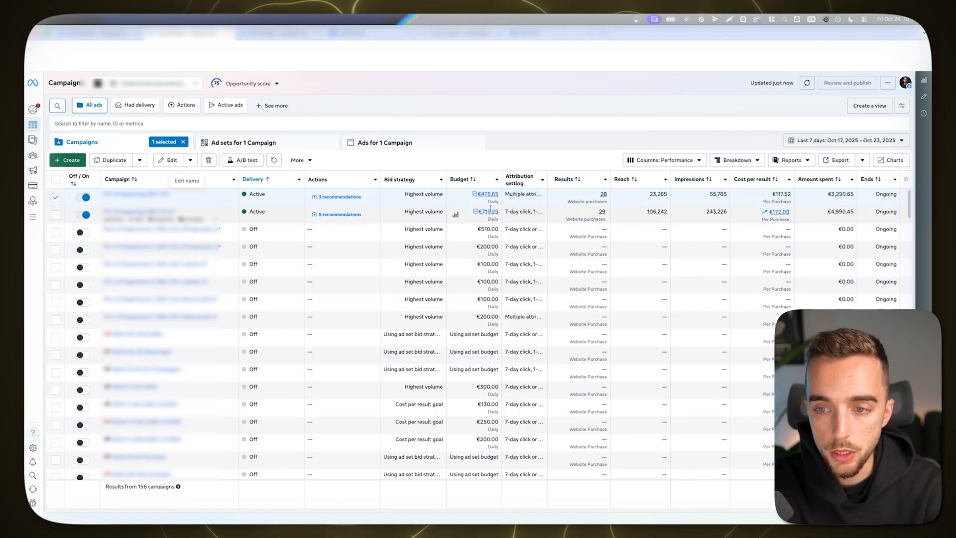
pyautogui.click(169, 159)
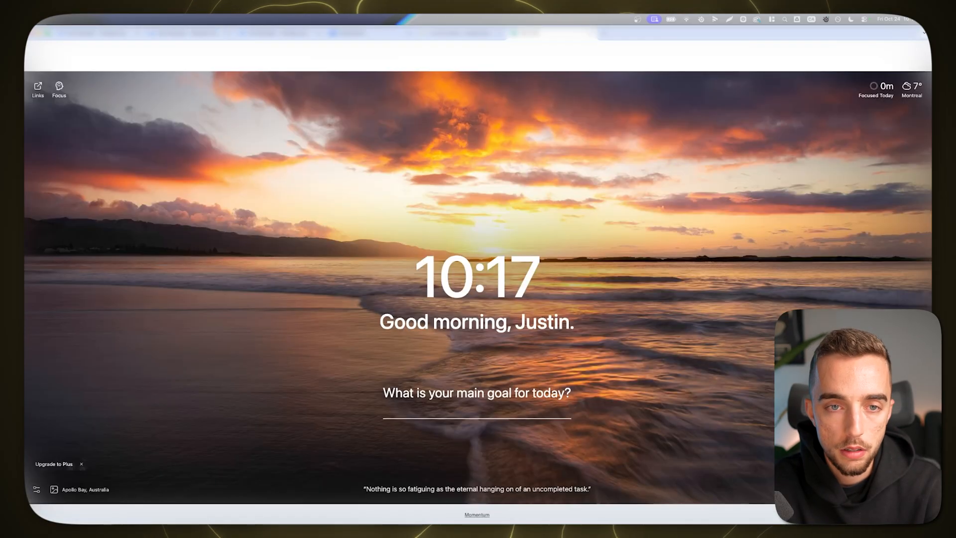
# - Convert 475.65 USD to CAD and enter €570.78 as the first active campaign's daily budget
pyautogui.write('475.65 usd to cad')
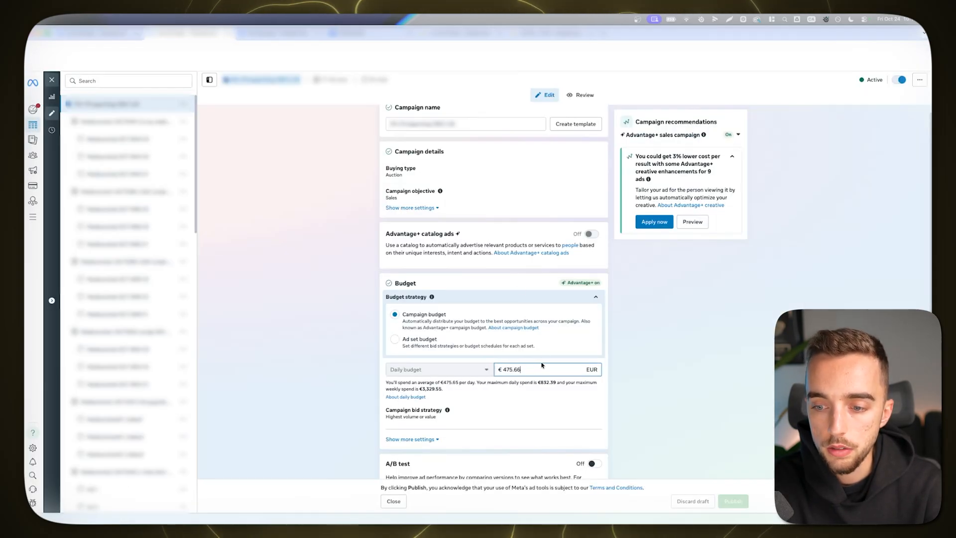
pyautogui.write('570.78')
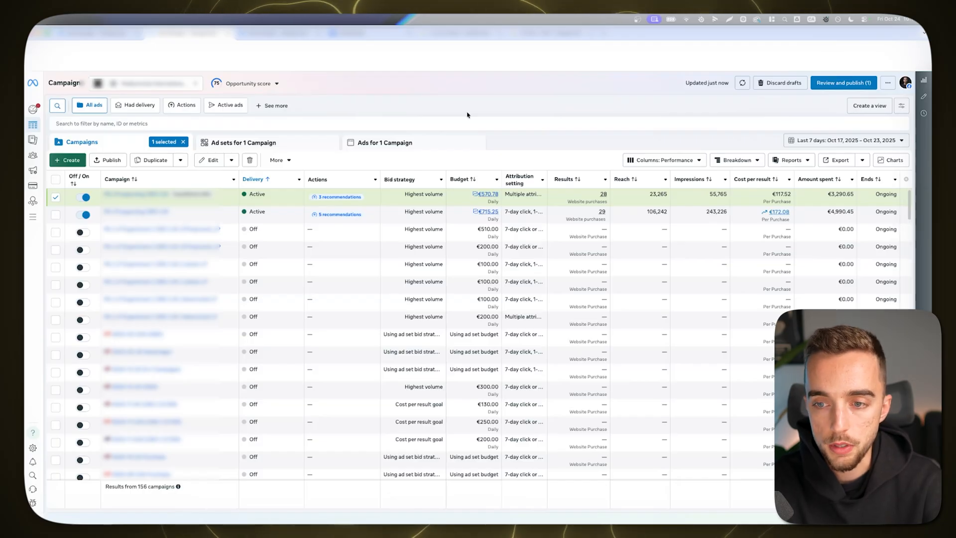
pyautogui.moveTo(500, 93)
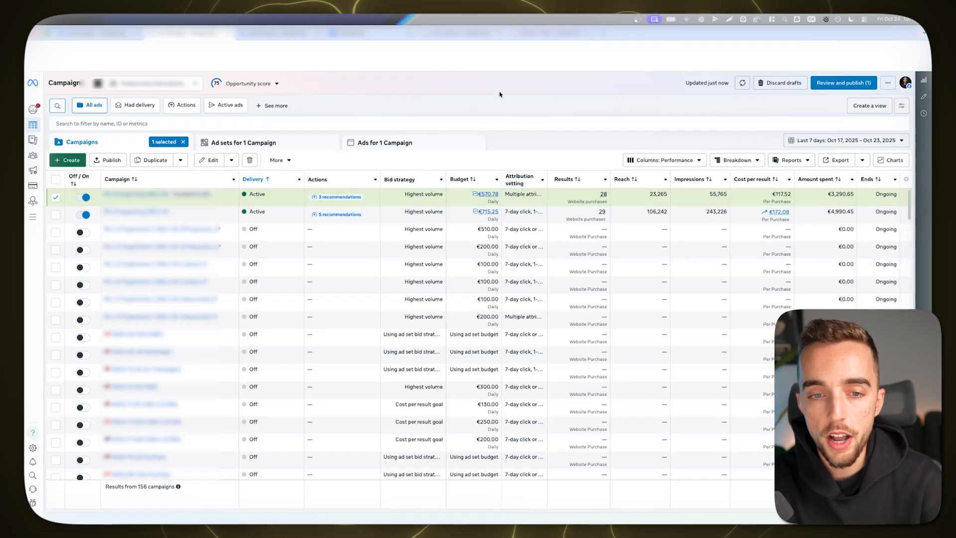